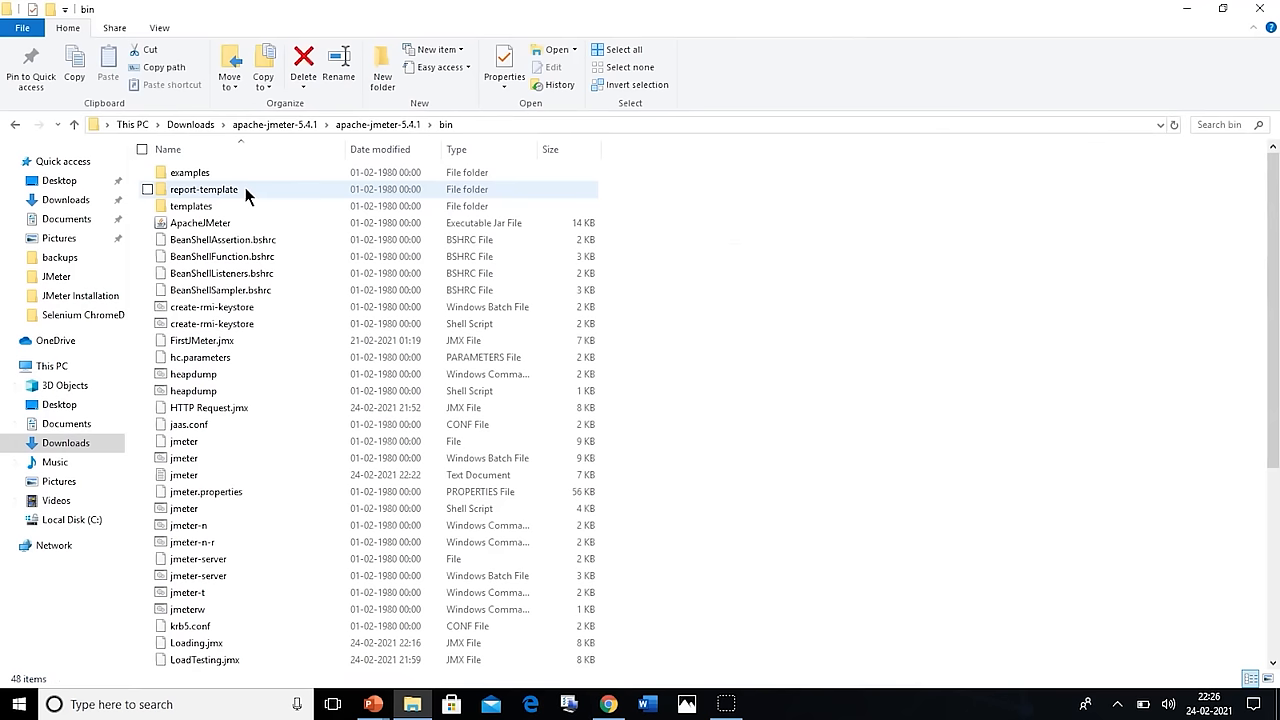
# Start JMeter 5.4.1 by double-clicking the jmeter batch file in its bin folder
pyautogui.doubleClick(183, 458)
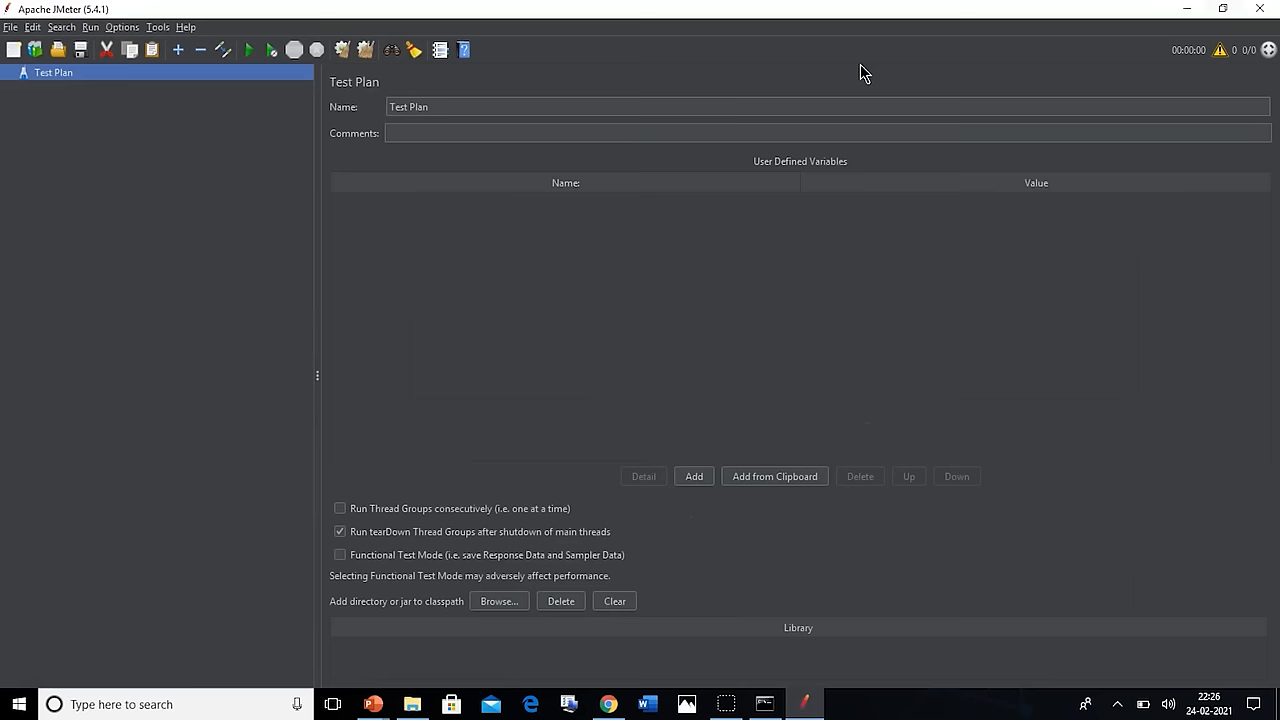
pyautogui.moveTo(311, 93)
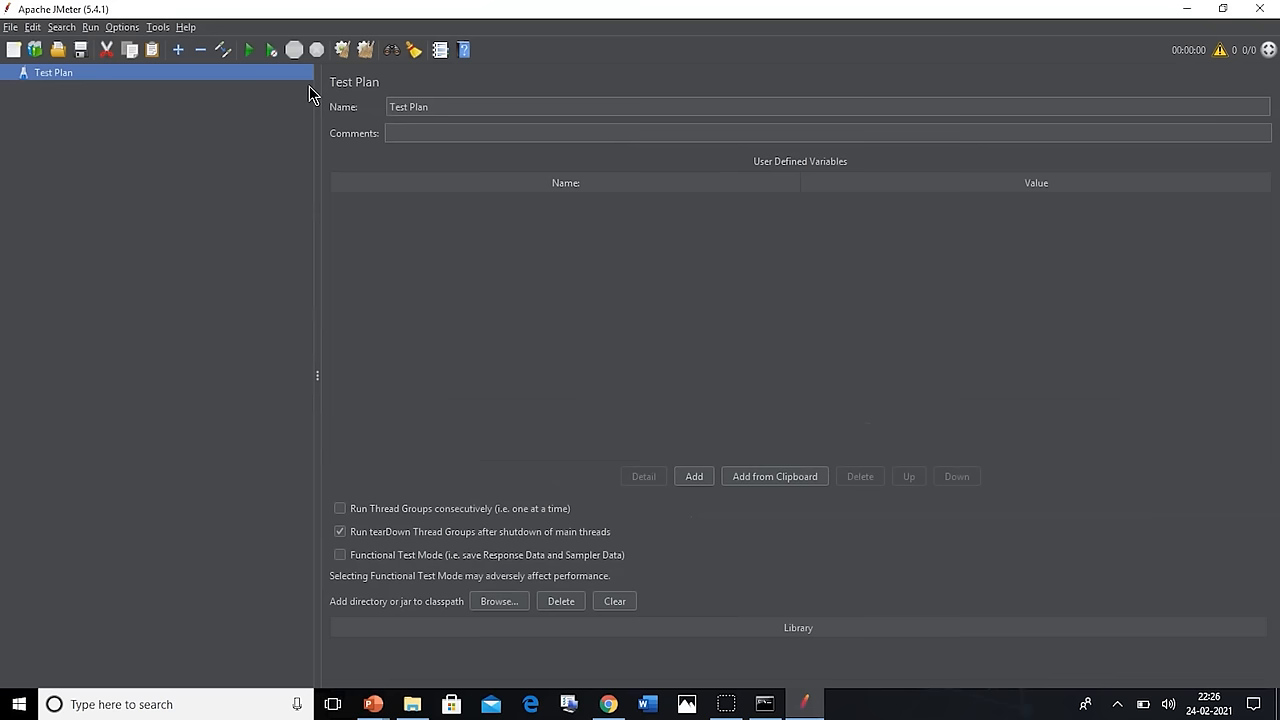
# Add a Thread Group under the Test Plan, with its defaults of 1 thread and 1 loop
pyautogui.rightClick(53, 72)
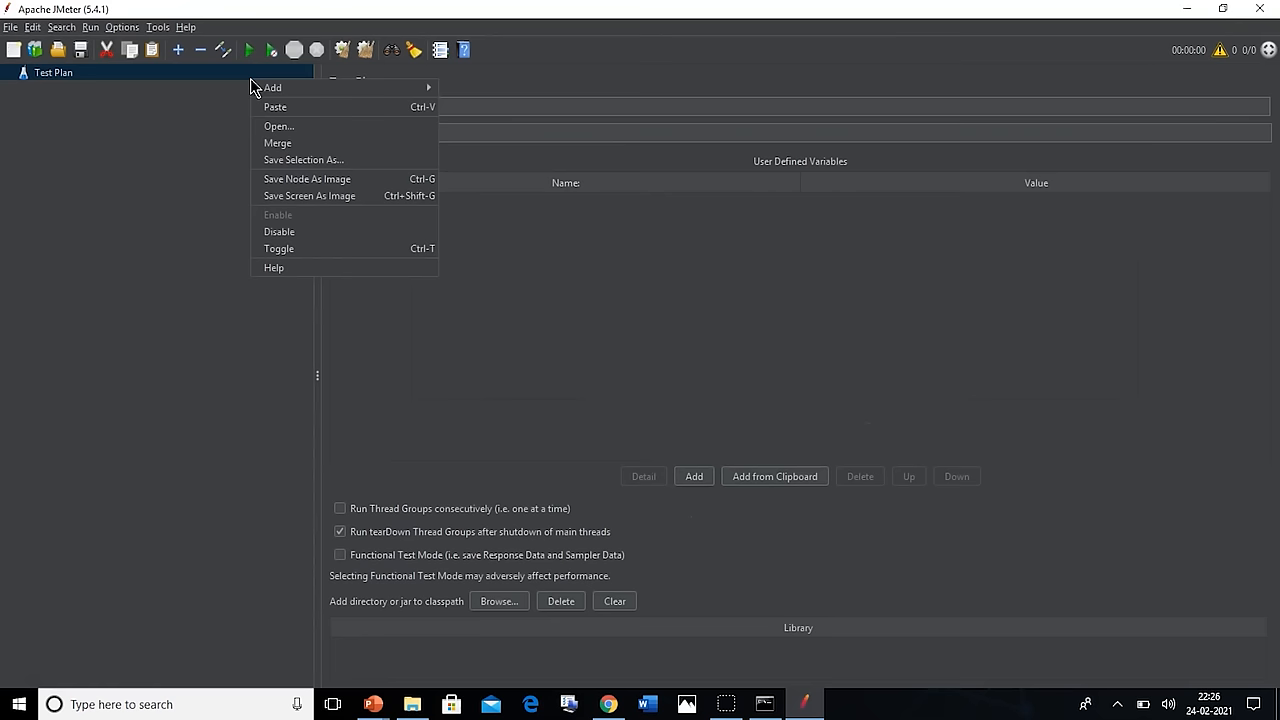
pyautogui.moveTo(272, 87)
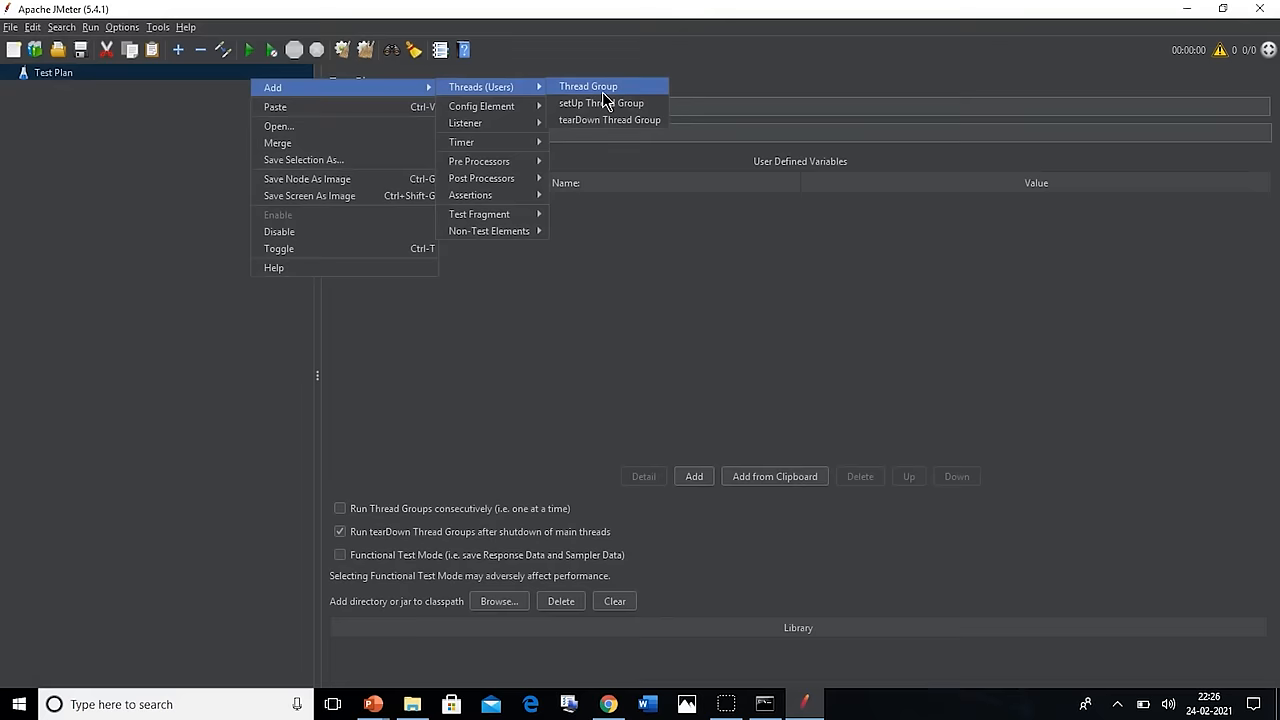
pyautogui.click(588, 86)
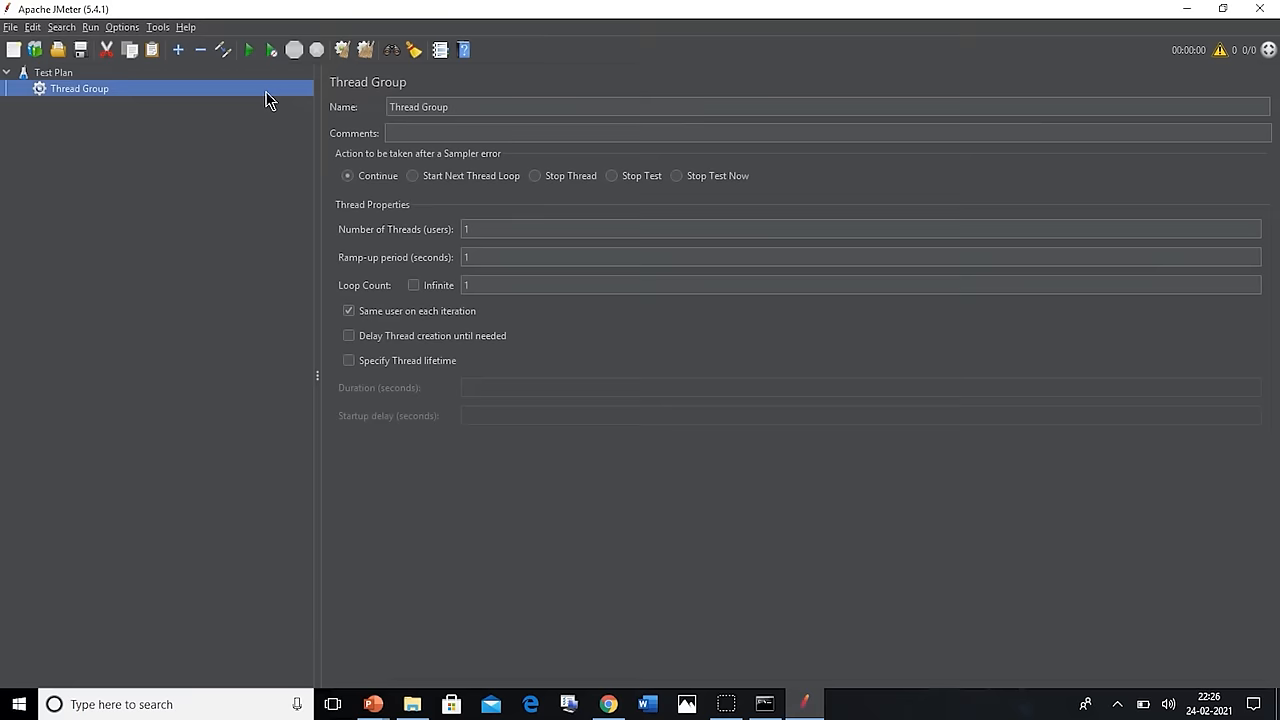
pyautogui.rightClick(79, 88)
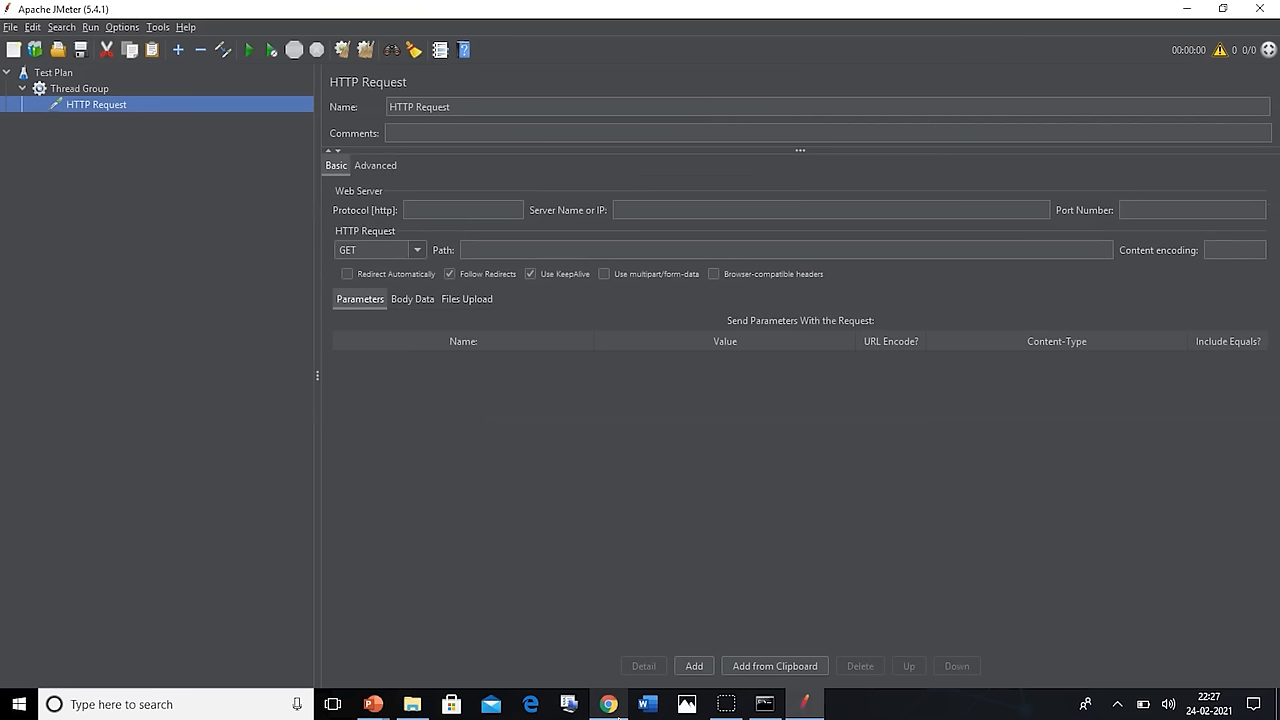
pyautogui.click(608, 704)
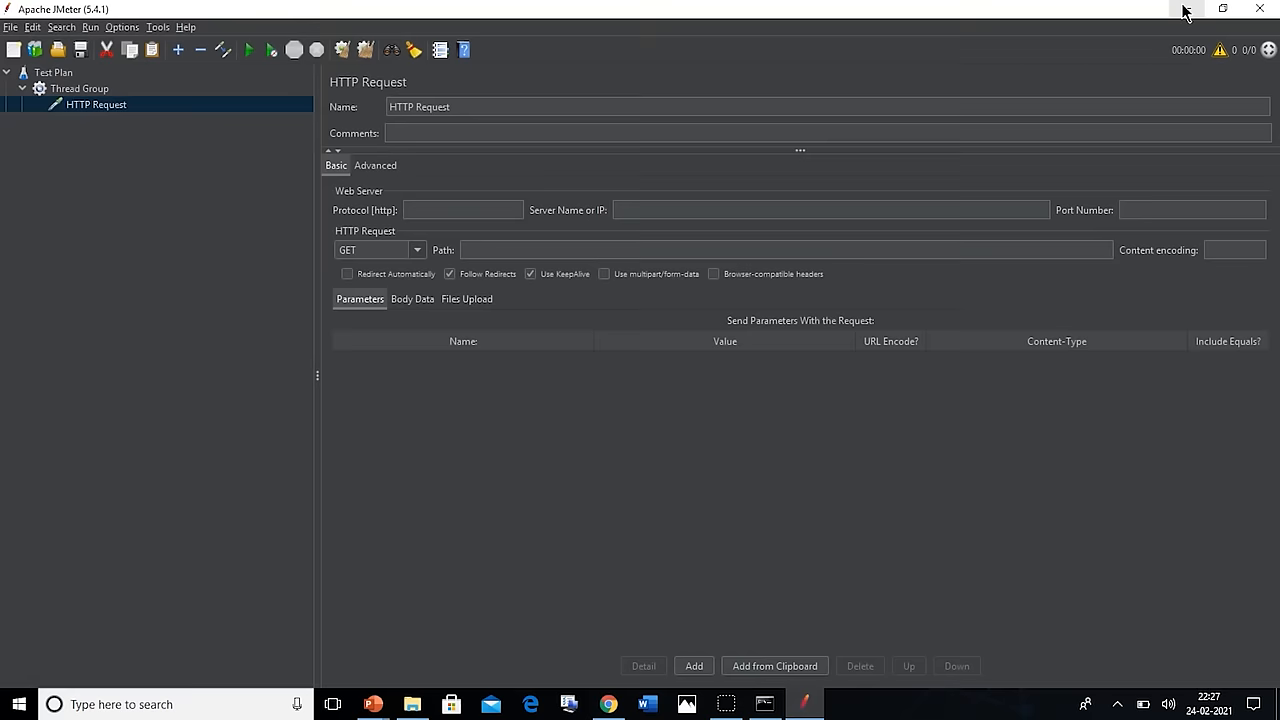
pyautogui.write('https://www.simplilearn.com')
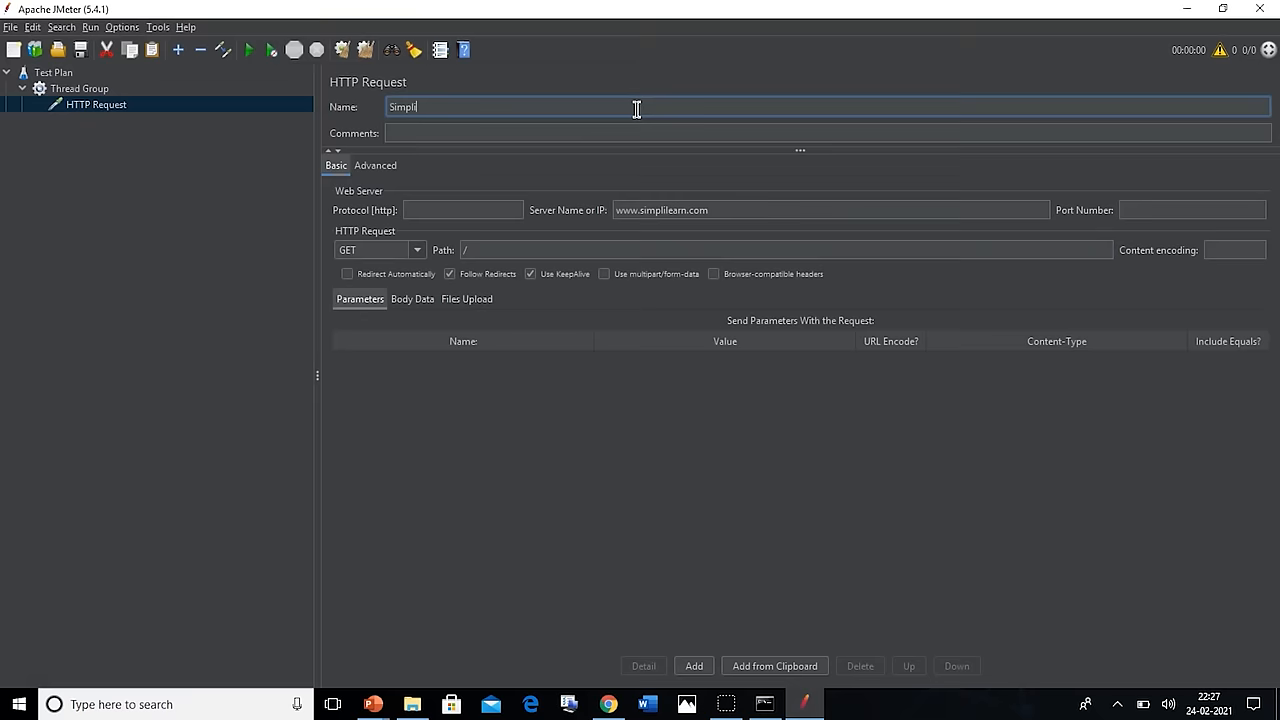
pyautogui.rightClick(80, 88)
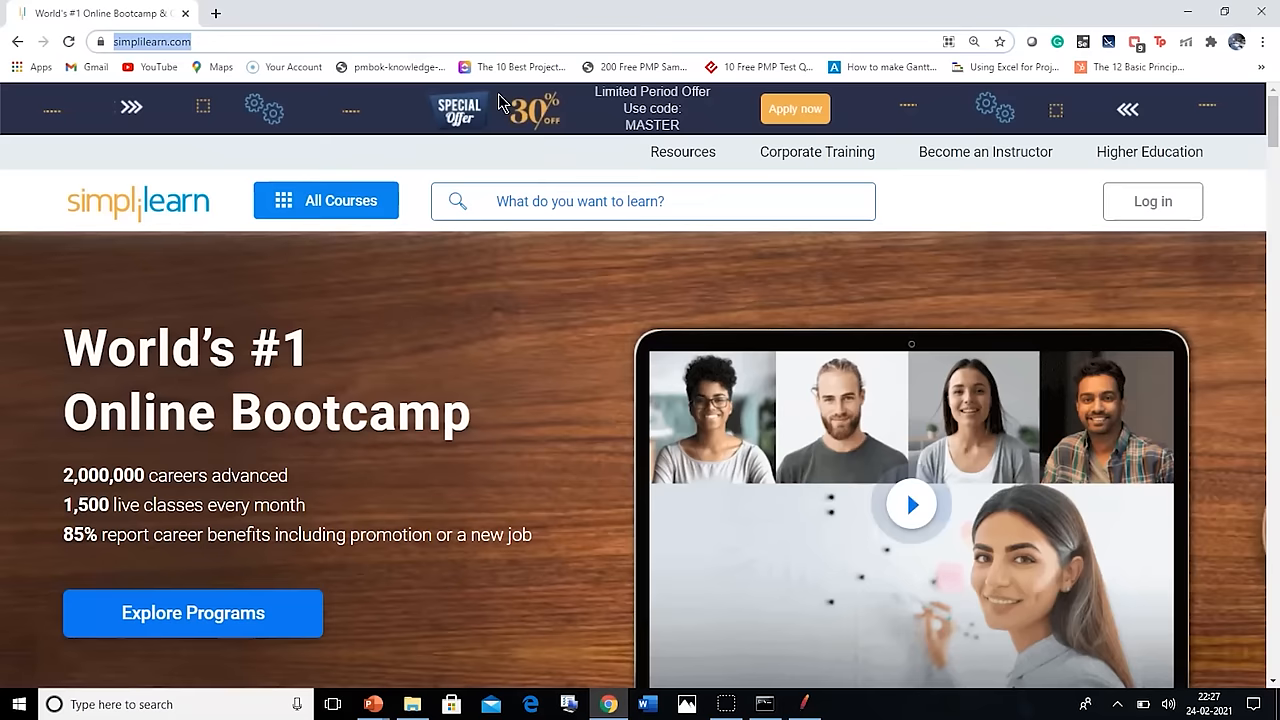
pyautogui.click(682, 152)
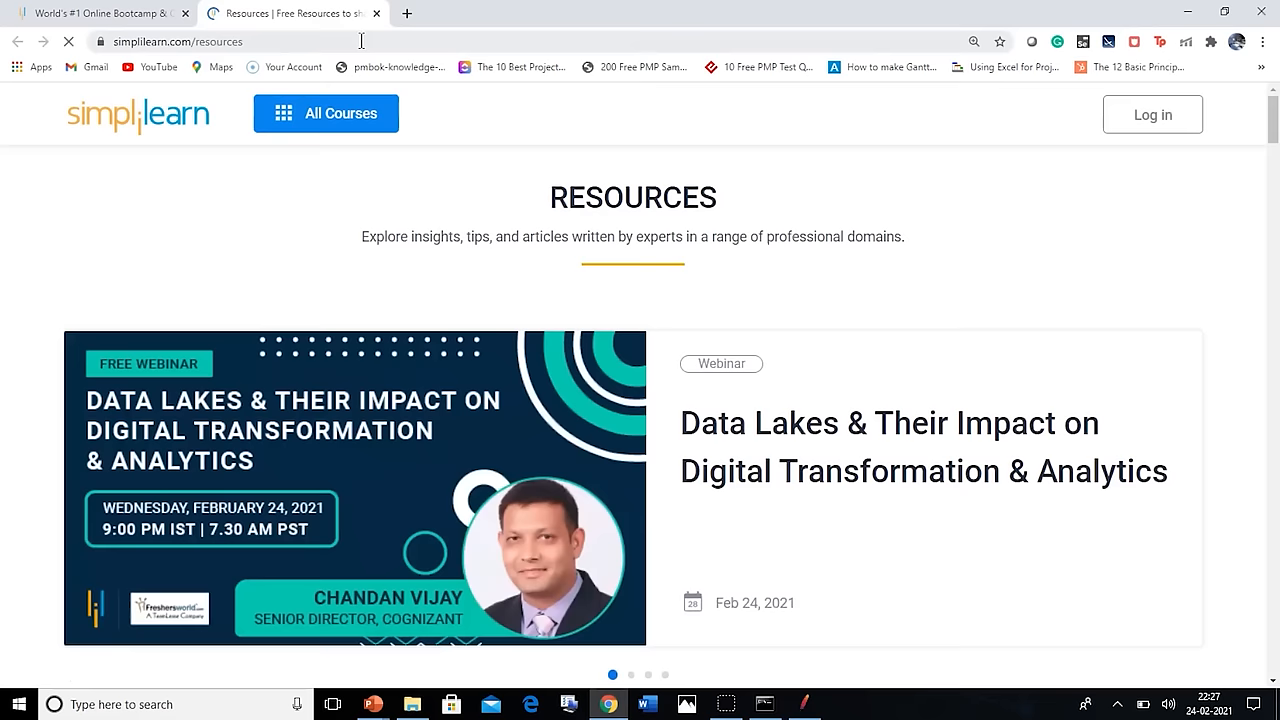
pyautogui.press('Alt+Tab')
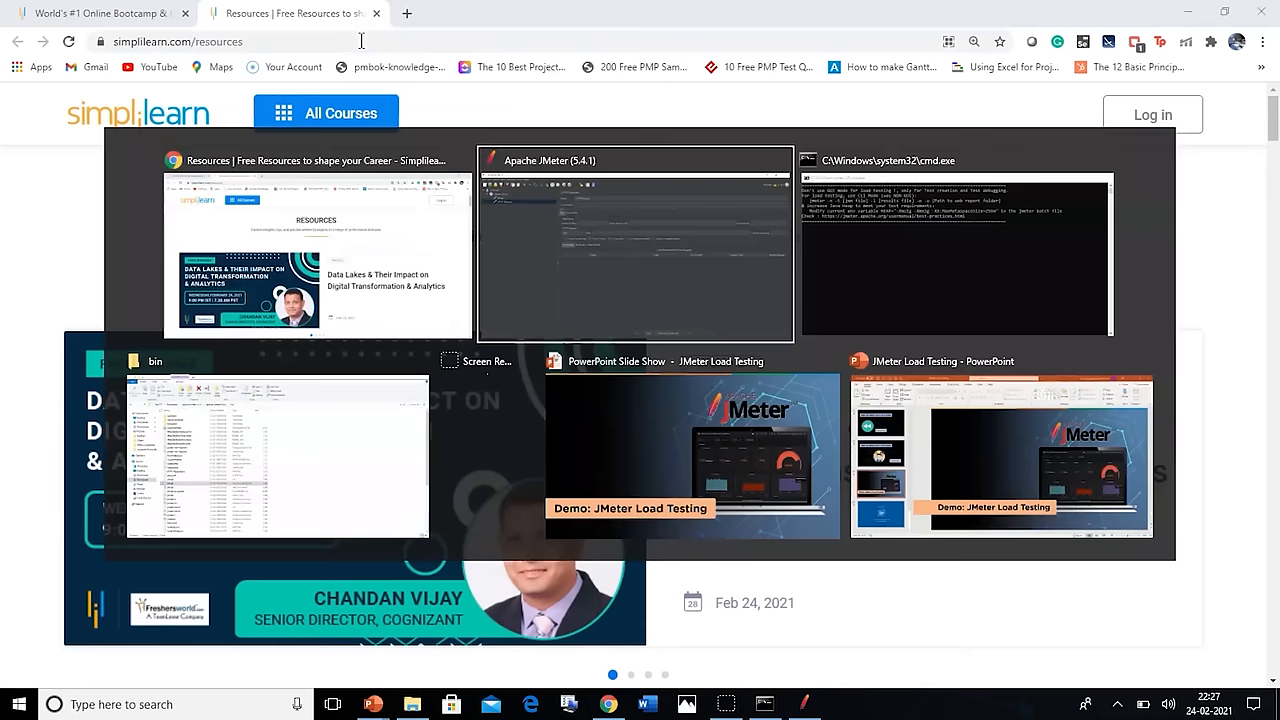
pyautogui.click(634, 245)
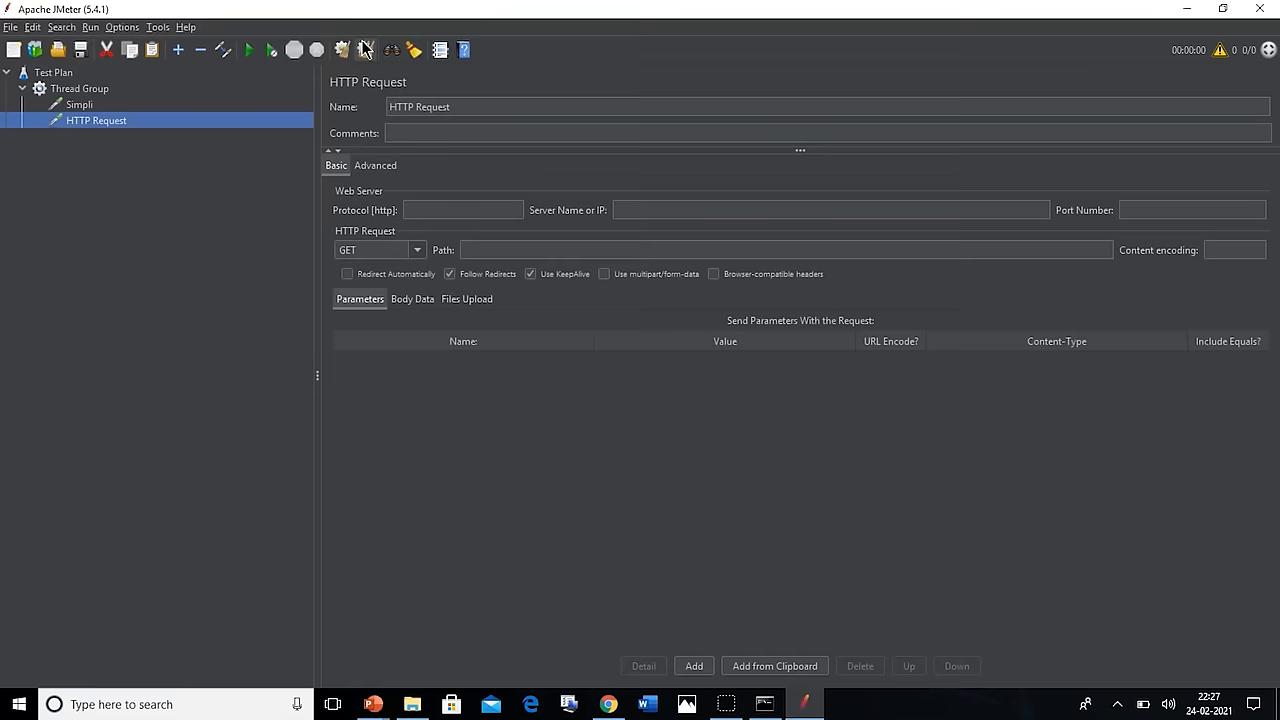
pyautogui.write('https://www.simplilearn.com/resources')
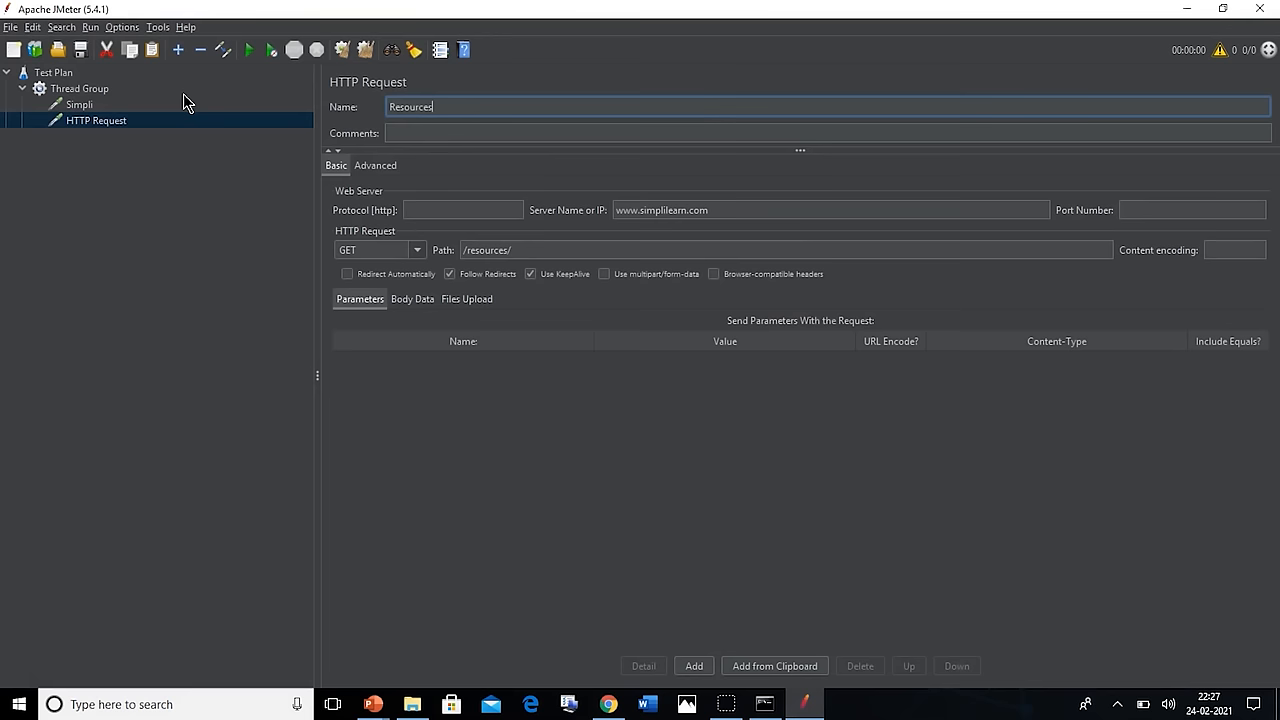
pyautogui.press('alt+tab')
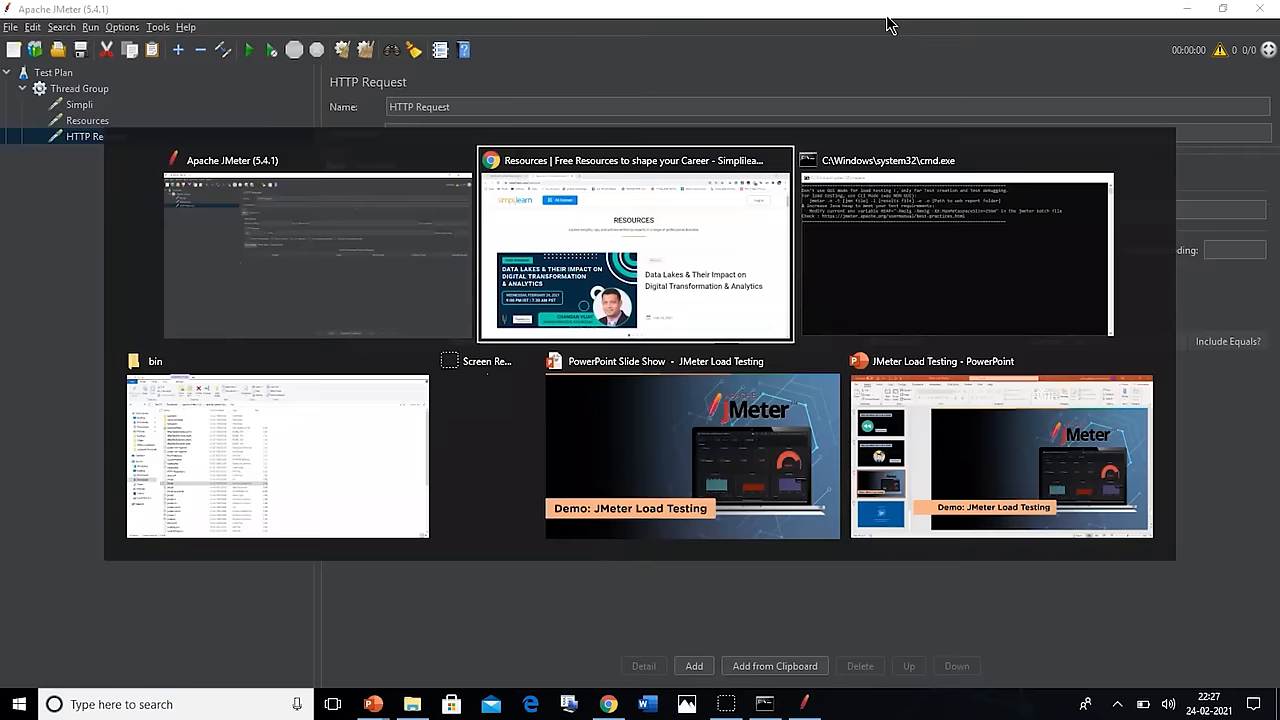
pyautogui.click(634, 250)
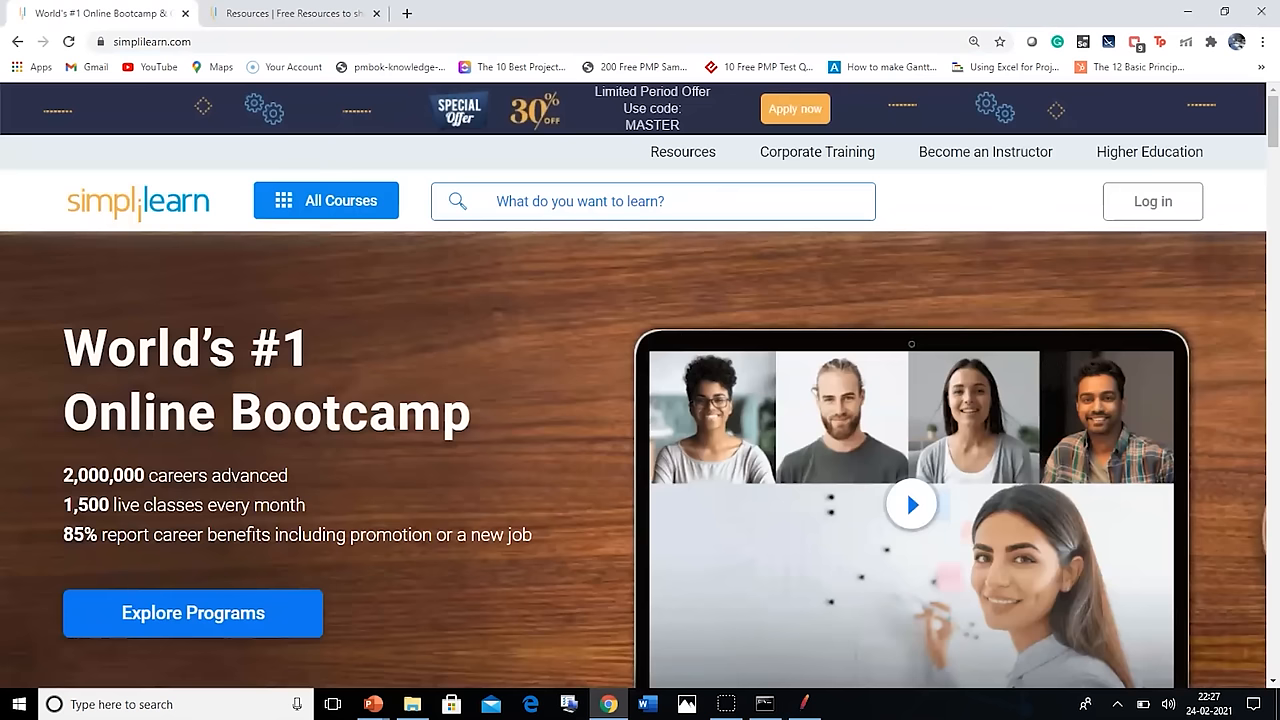
pyautogui.click(815, 151)
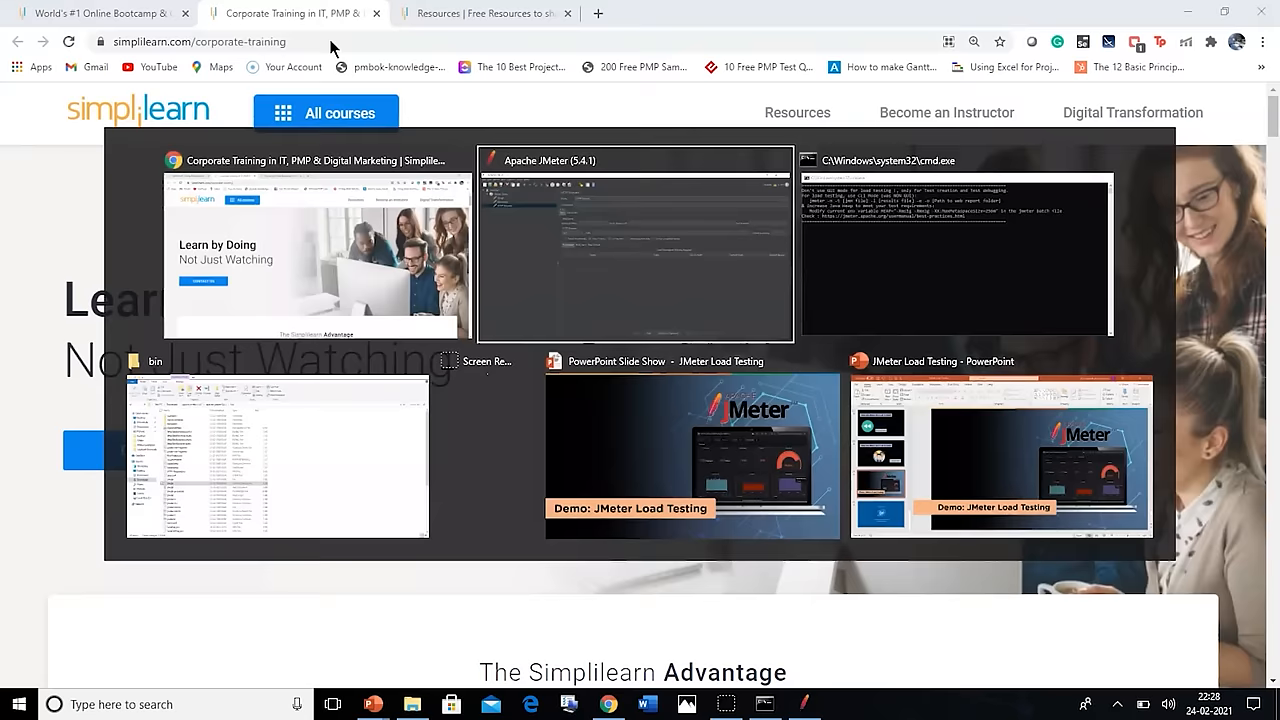
pyautogui.click(635, 245)
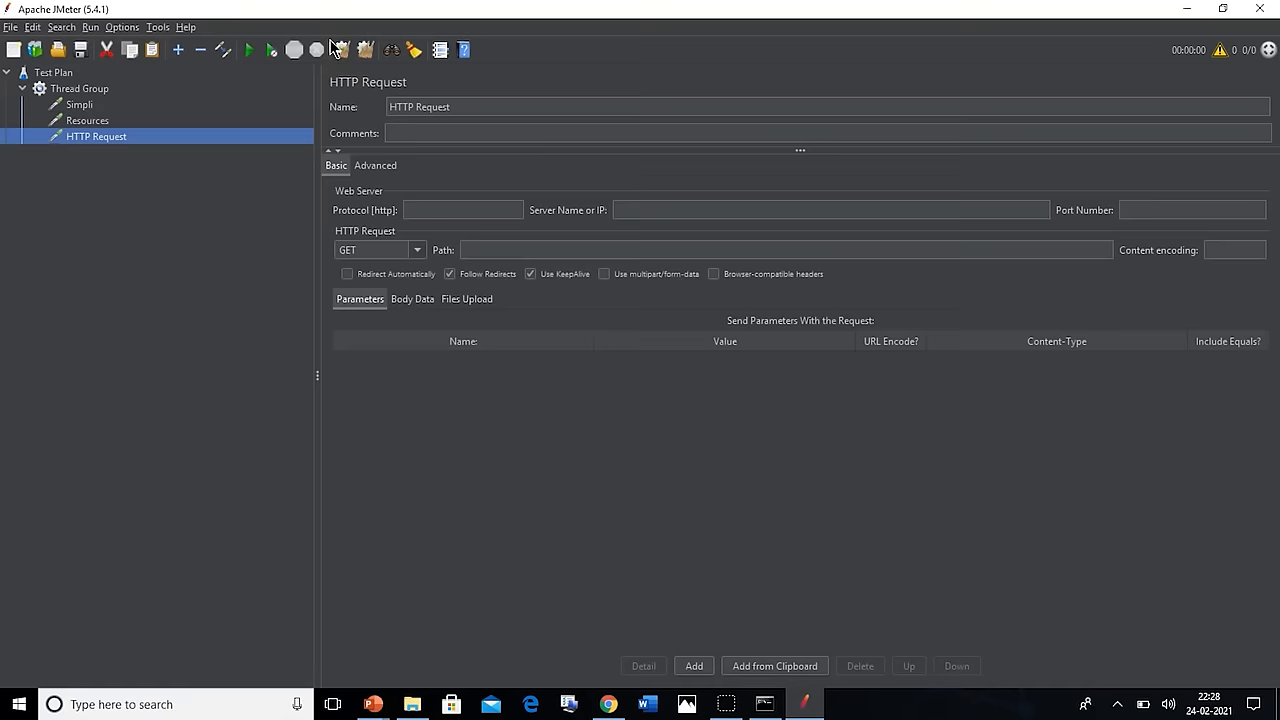
pyautogui.write('https://www.simplilearn.com/corporate-training')
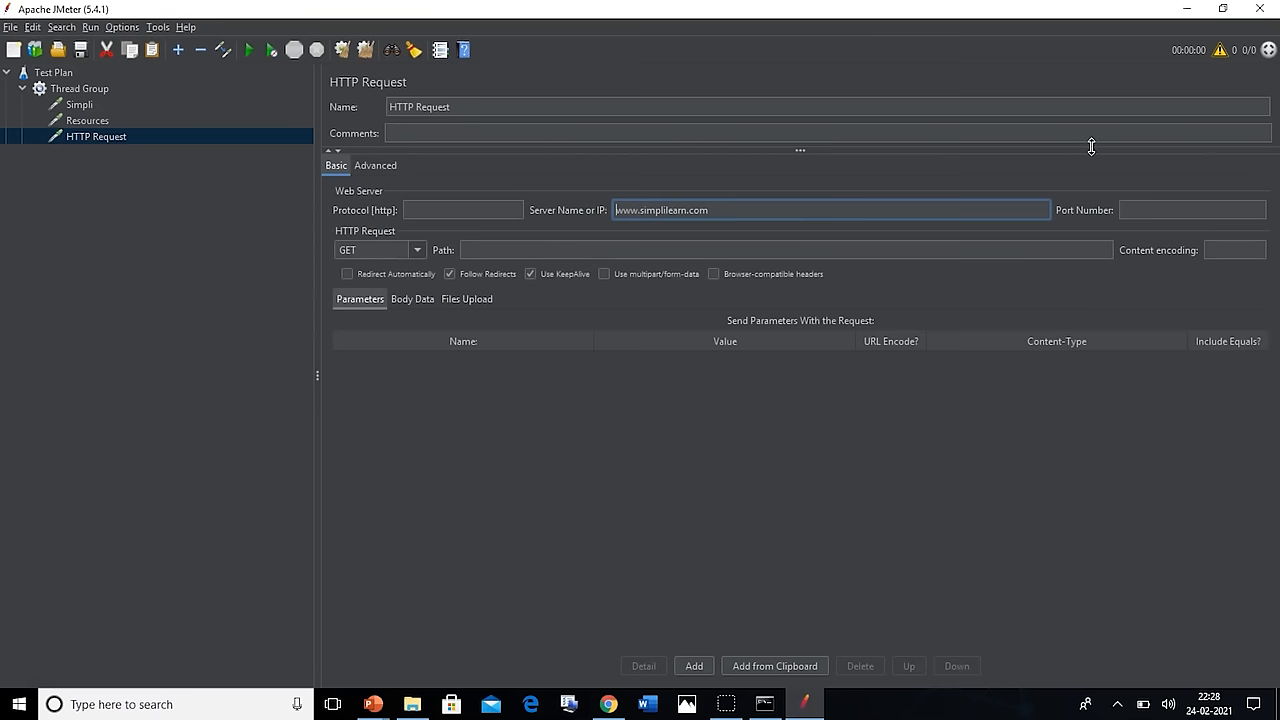
pyautogui.write('Corp')
pyautogui.write('LoadTesting.jmx')
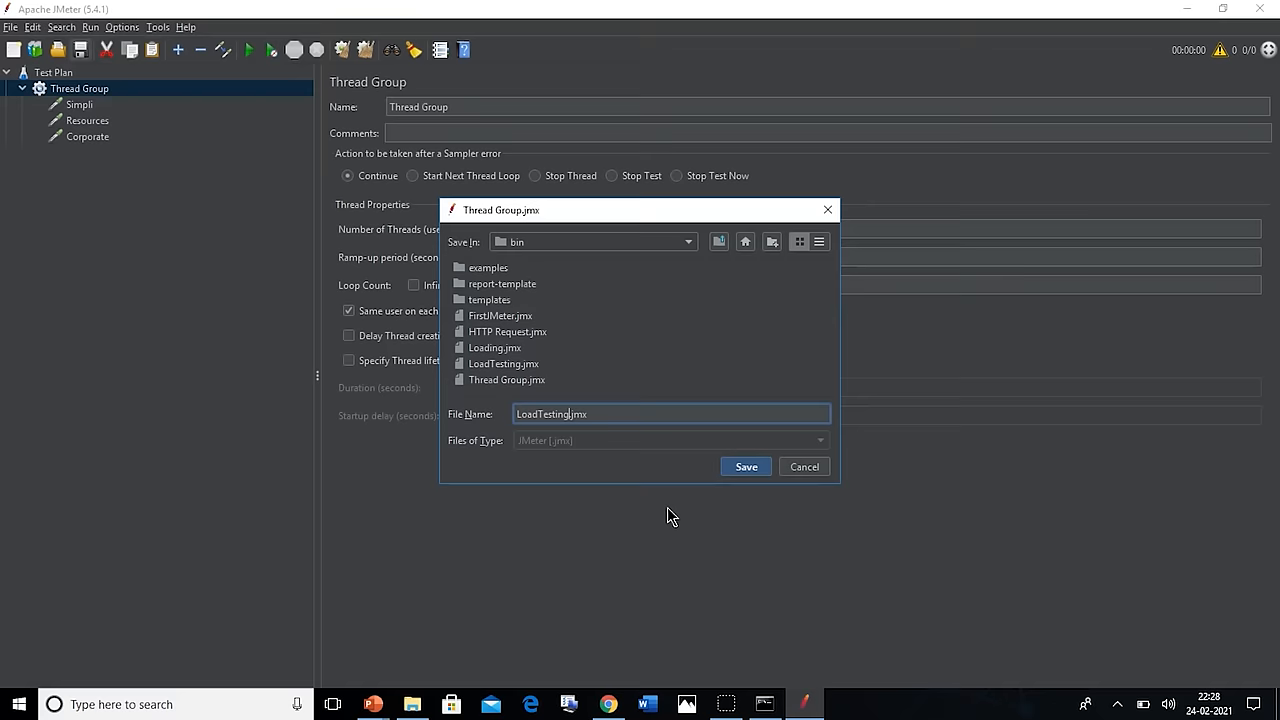
pyautogui.moveTo(729, 488)
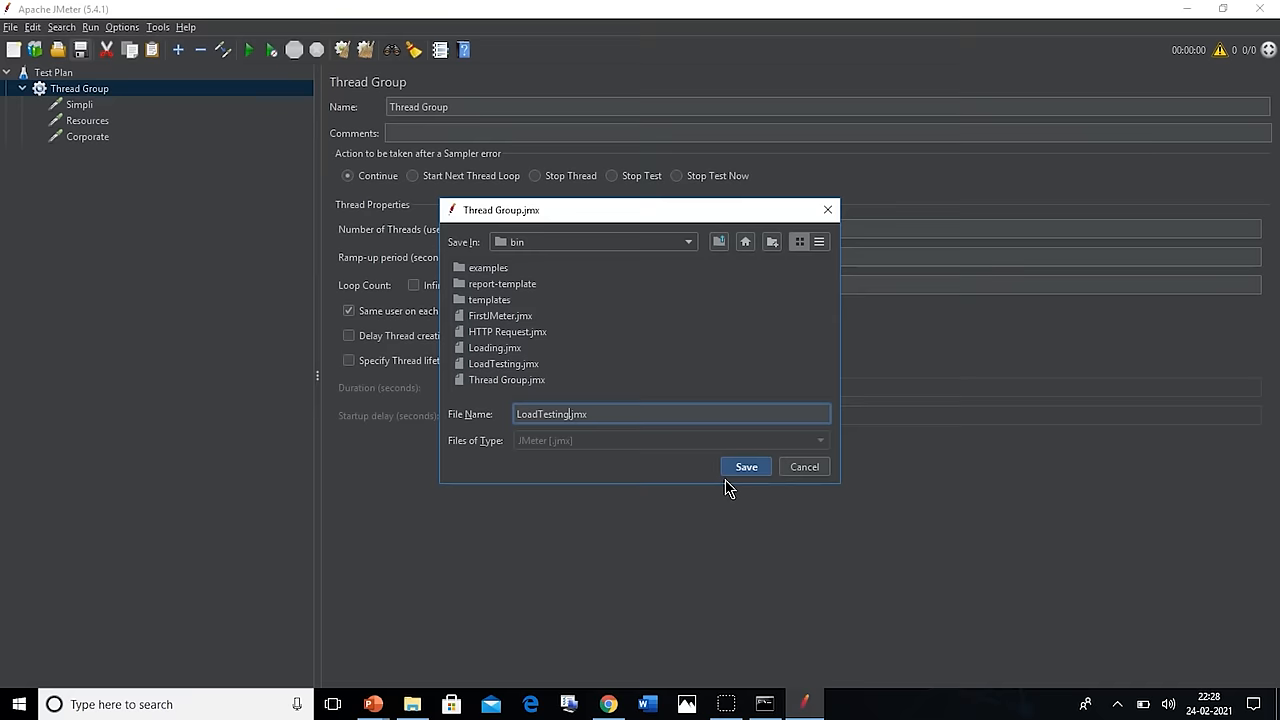
# Confirm the save dialog to store the plan as LoadTesting.jmx in bin
pyautogui.click(746, 466)
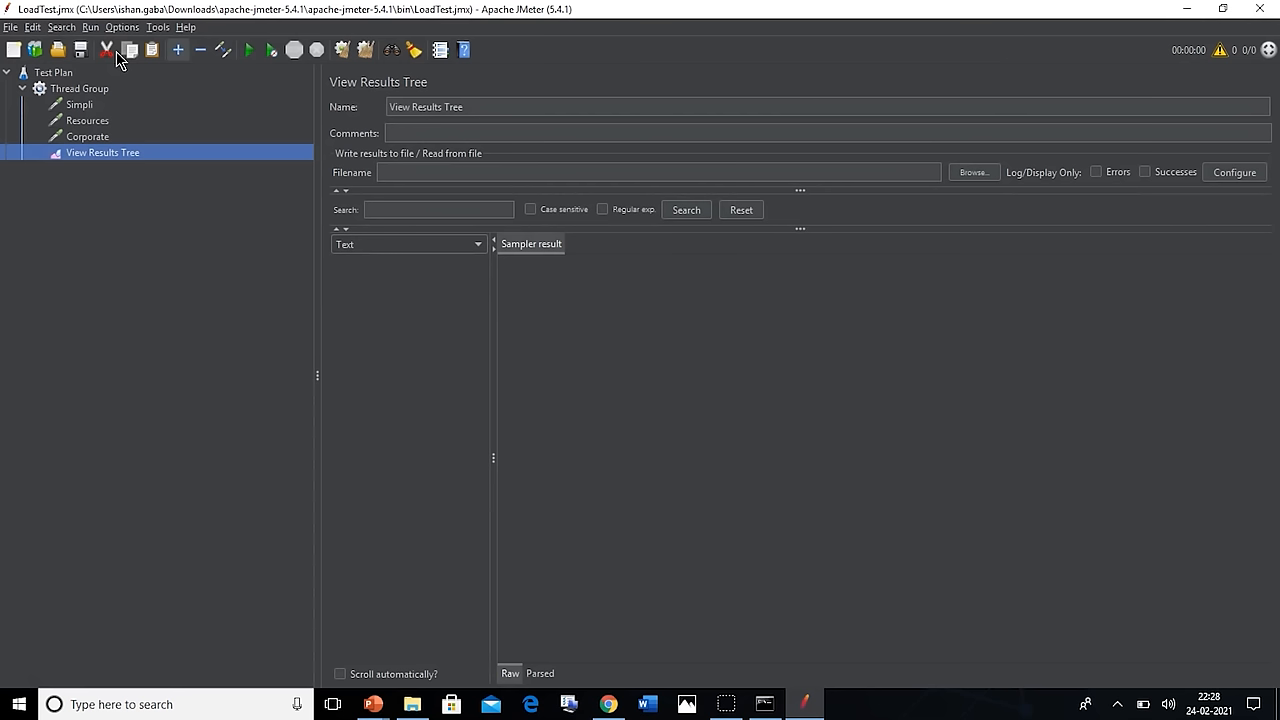
# Run the Simpli, Resources and Corporate requests once from the Start button
pyautogui.click(248, 50)
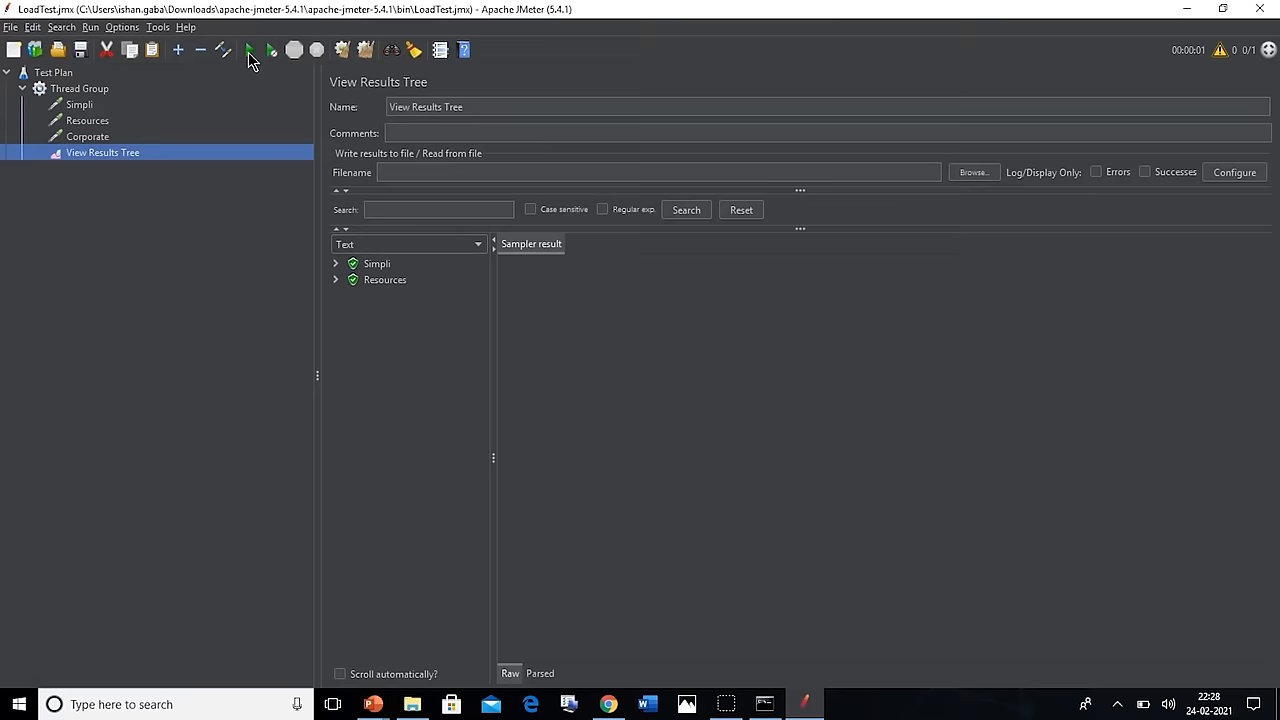
# Rerun the plan, then select the Thread Group for 10 threads, 2-second ramp-up, 10 loops
pyautogui.click(249, 50)
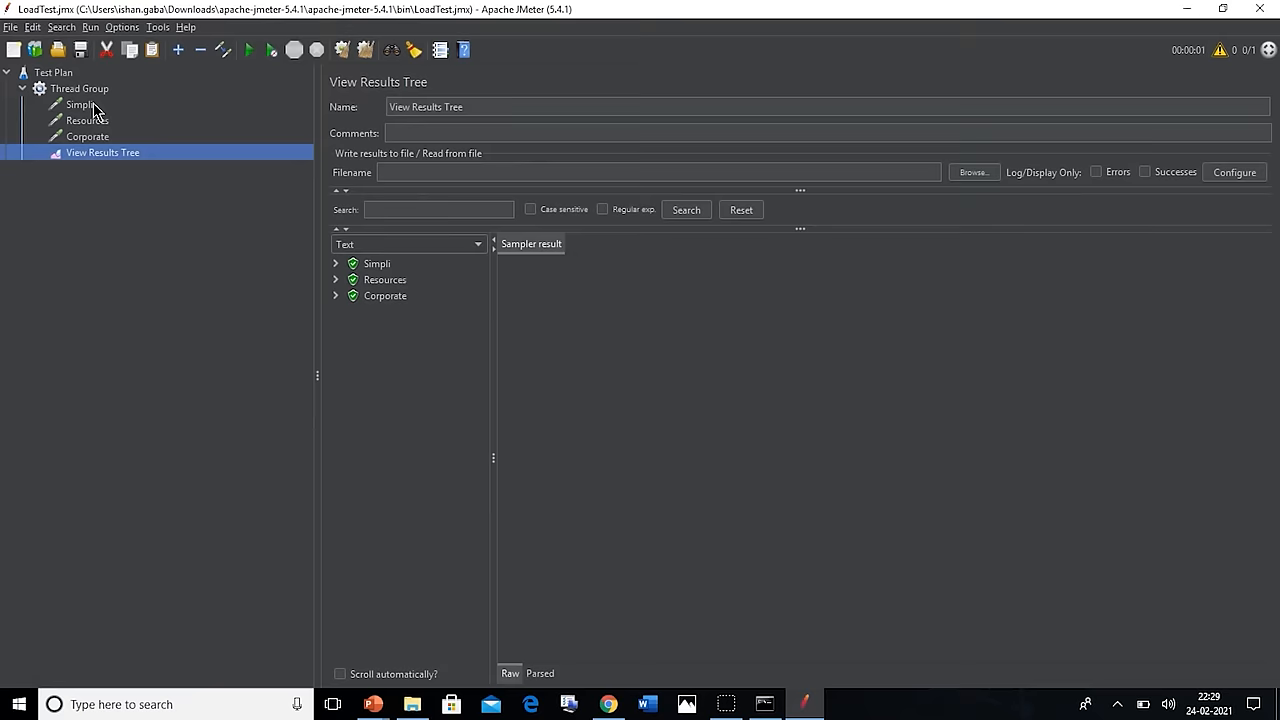
pyautogui.click(80, 88)
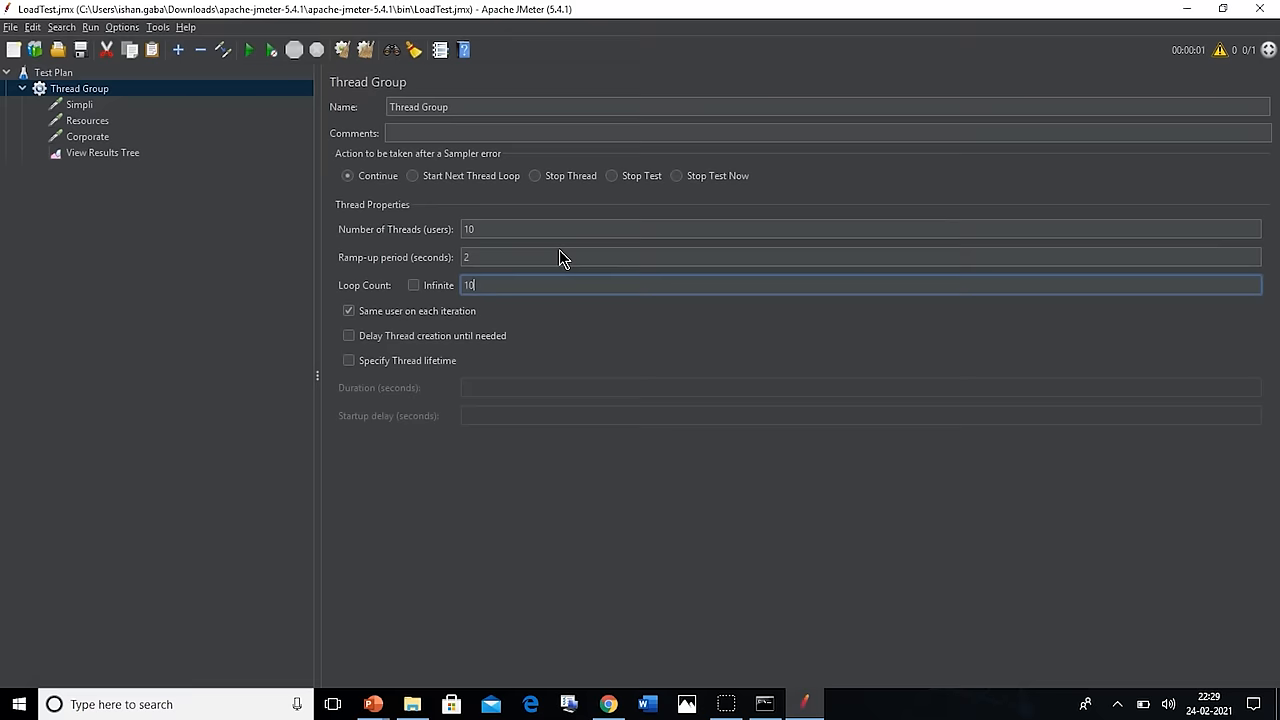
# Run the 10-user load test and scroll through the passing Simpli, Resources and Corporate samples
pyautogui.click(103, 152)
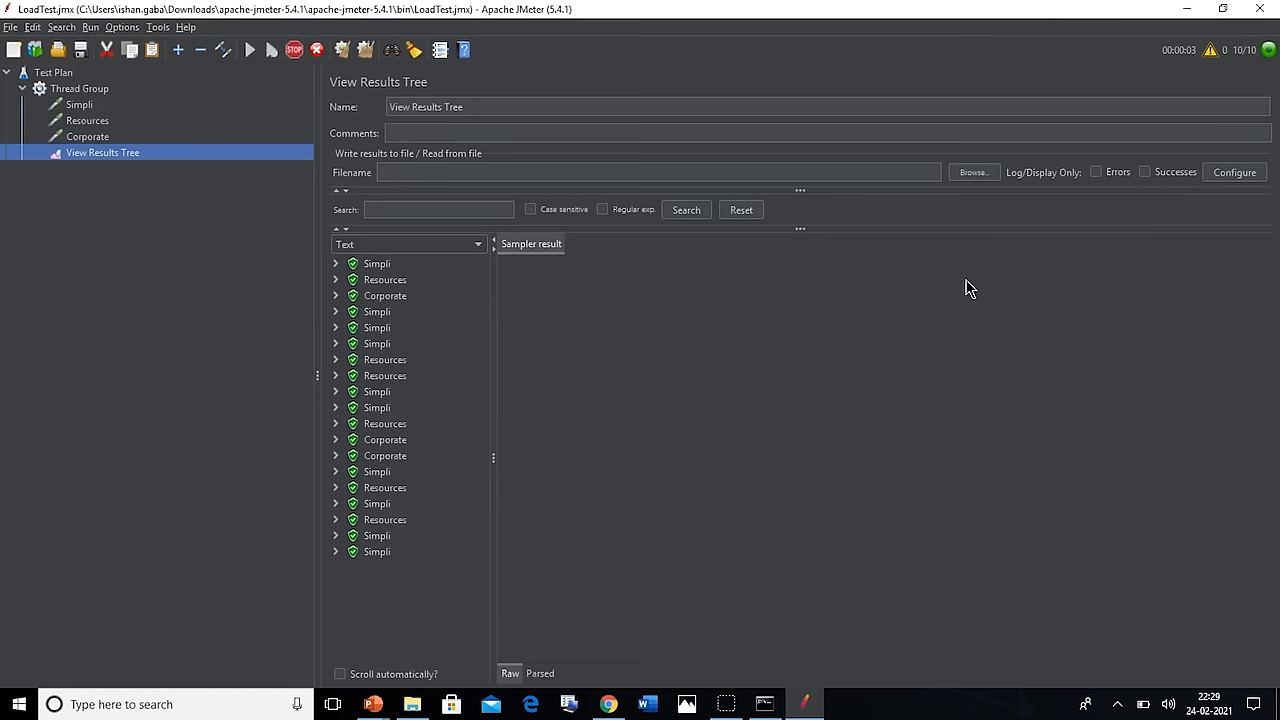
pyautogui.scroll(-3)
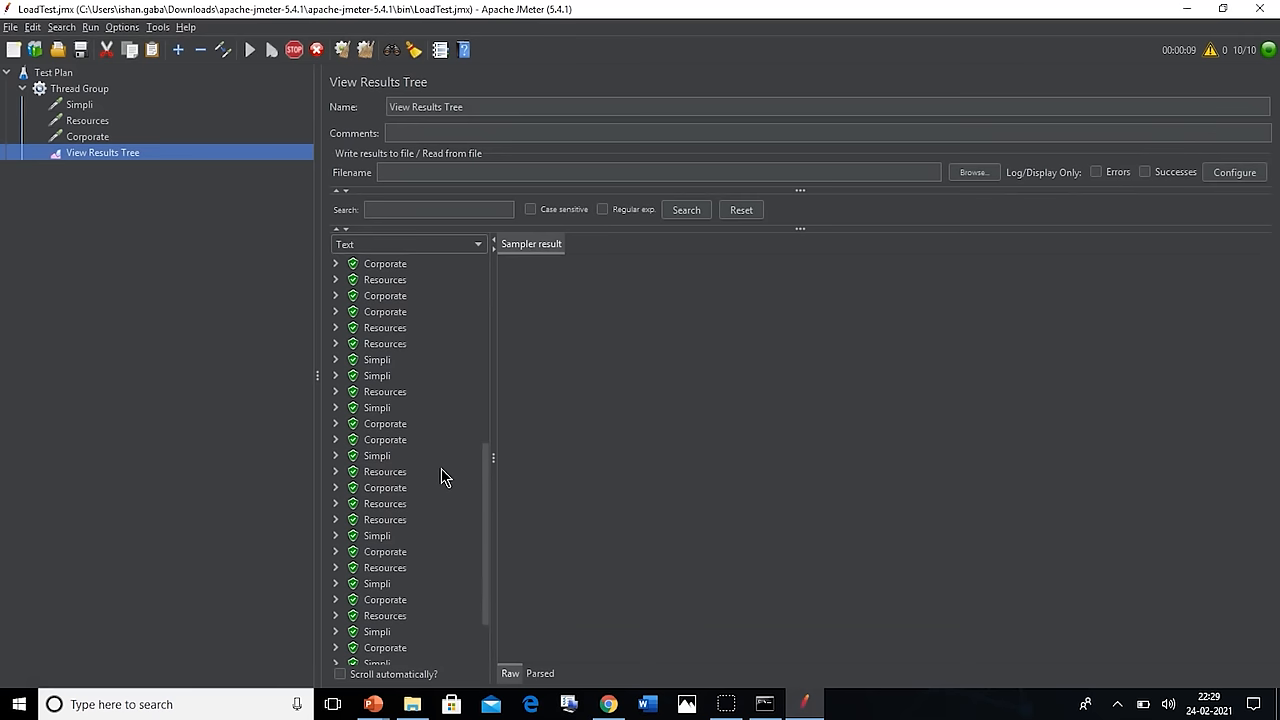
pyautogui.scroll(-3)
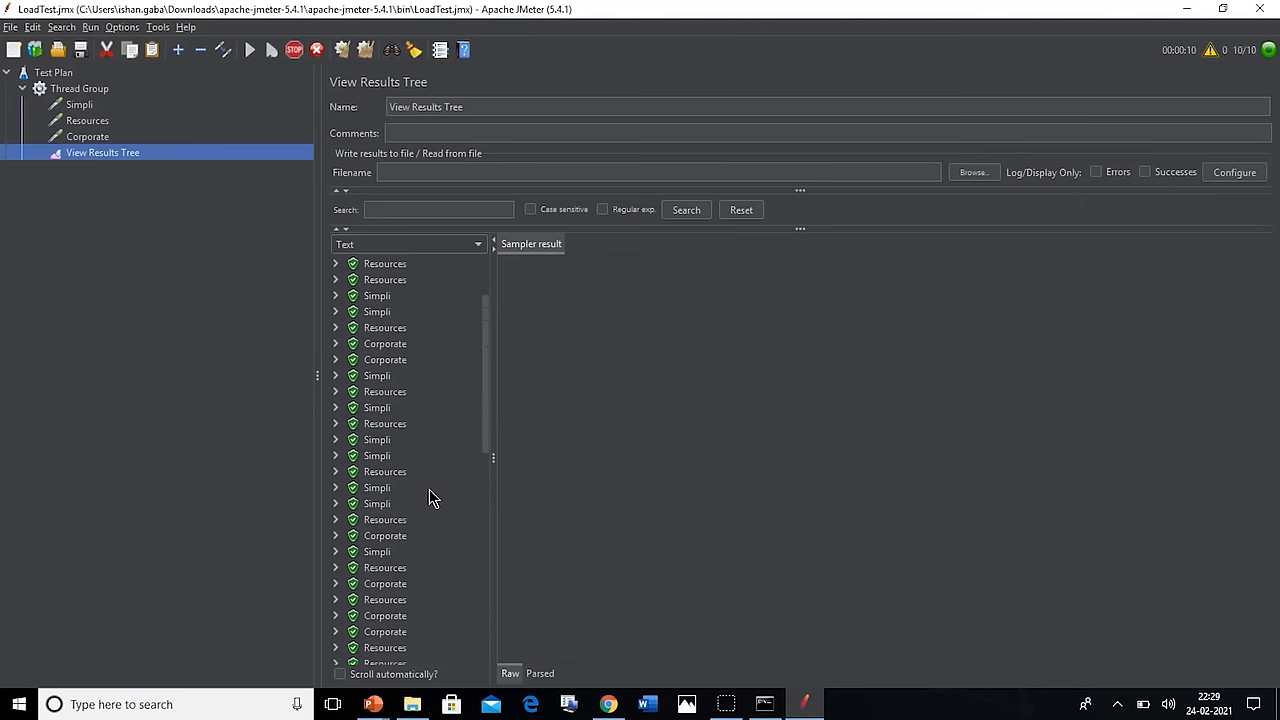
pyautogui.click(17, 704)
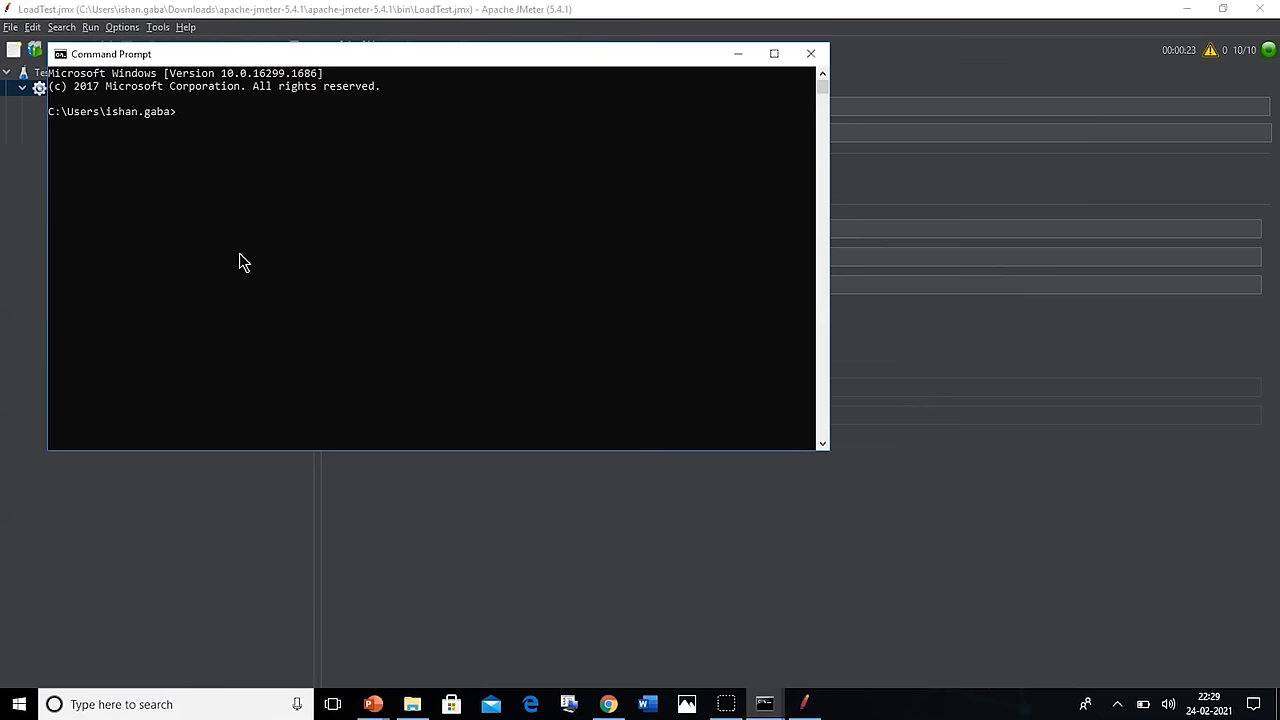
# Bring the JMeter bin folder in File Explorer into view behind Command Prompt
pyautogui.press('alt+tab')
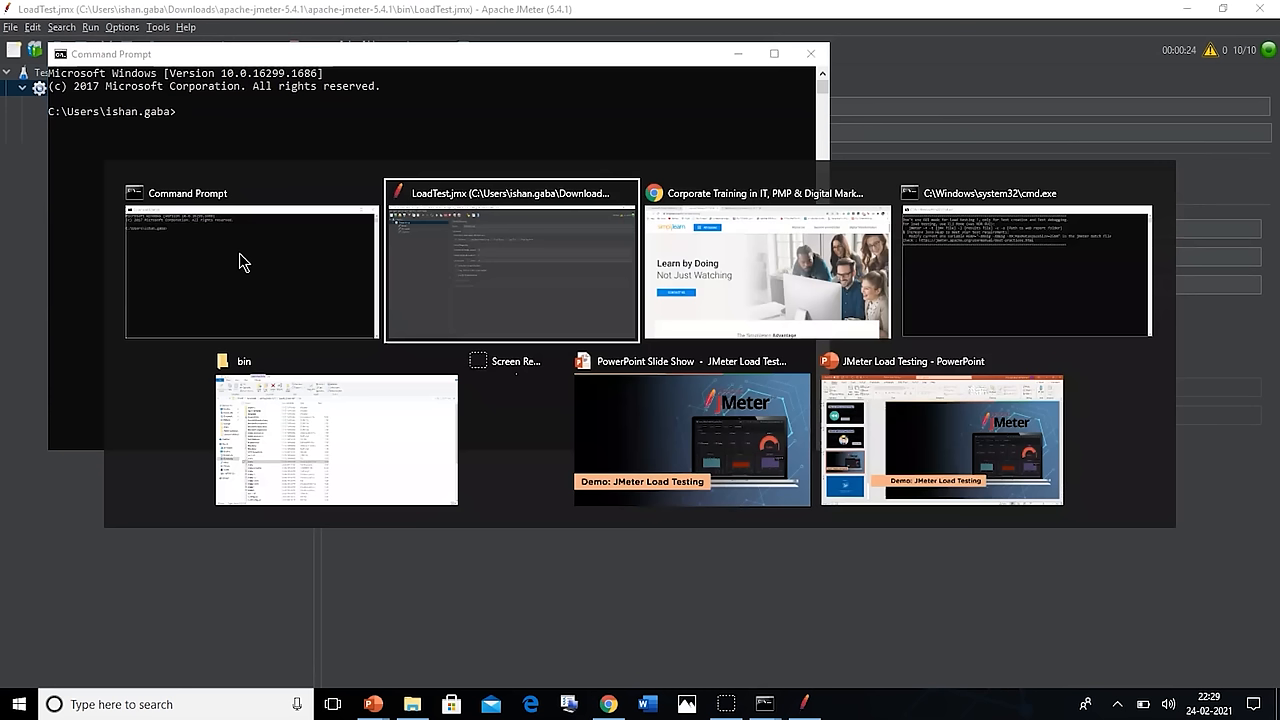
pyautogui.click(337, 438)
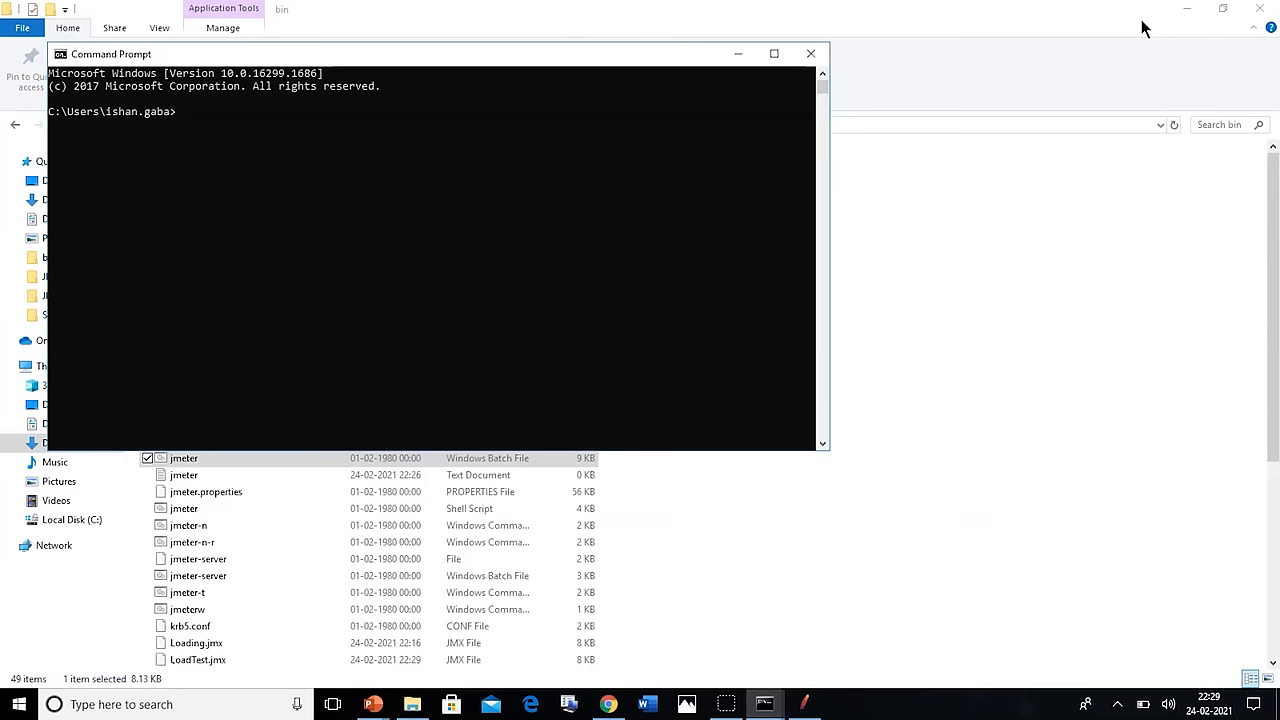
# Change to the apache-jmeter-5.4.1 bin folder and draft 'jmeter -n -t LoadTest-000001.jmx -l'
pyautogui.write('cd C:\\Users\\ishan.gaba\\Downloads\\apache-jmeter-5.4.1\\apache-jmeter-5.4.1\\bin')
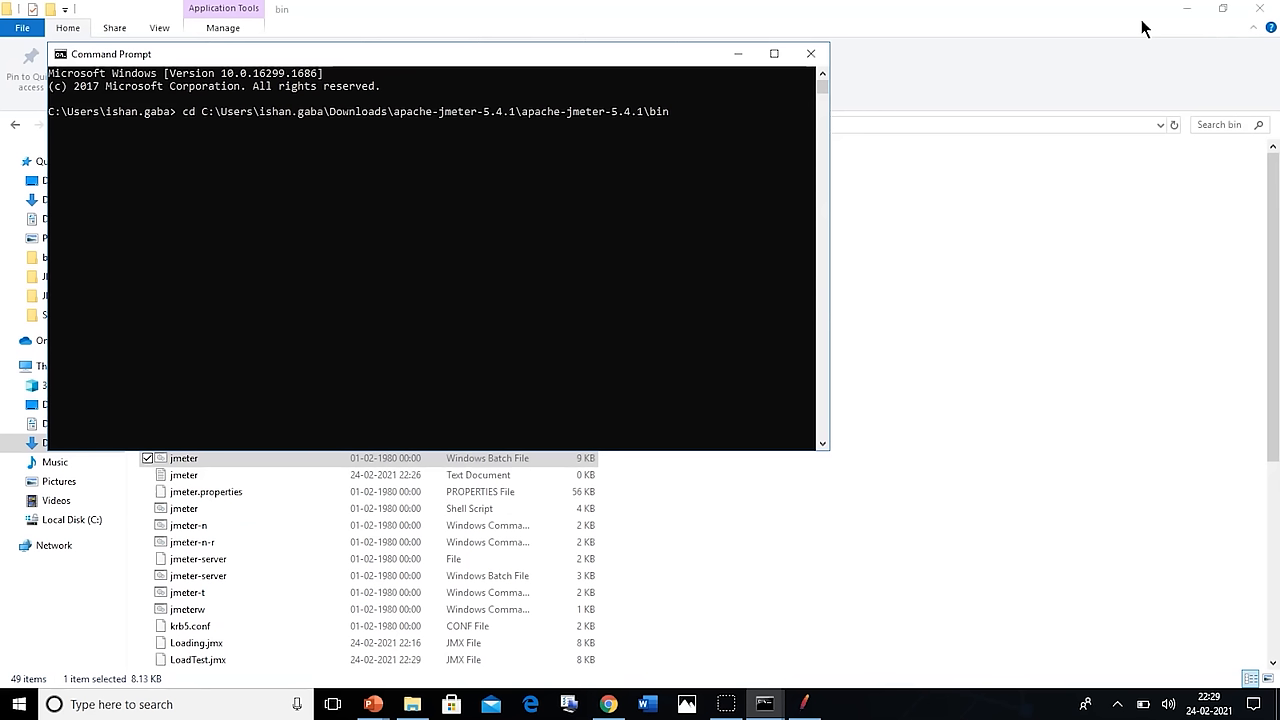
pyautogui.write('jmeter')
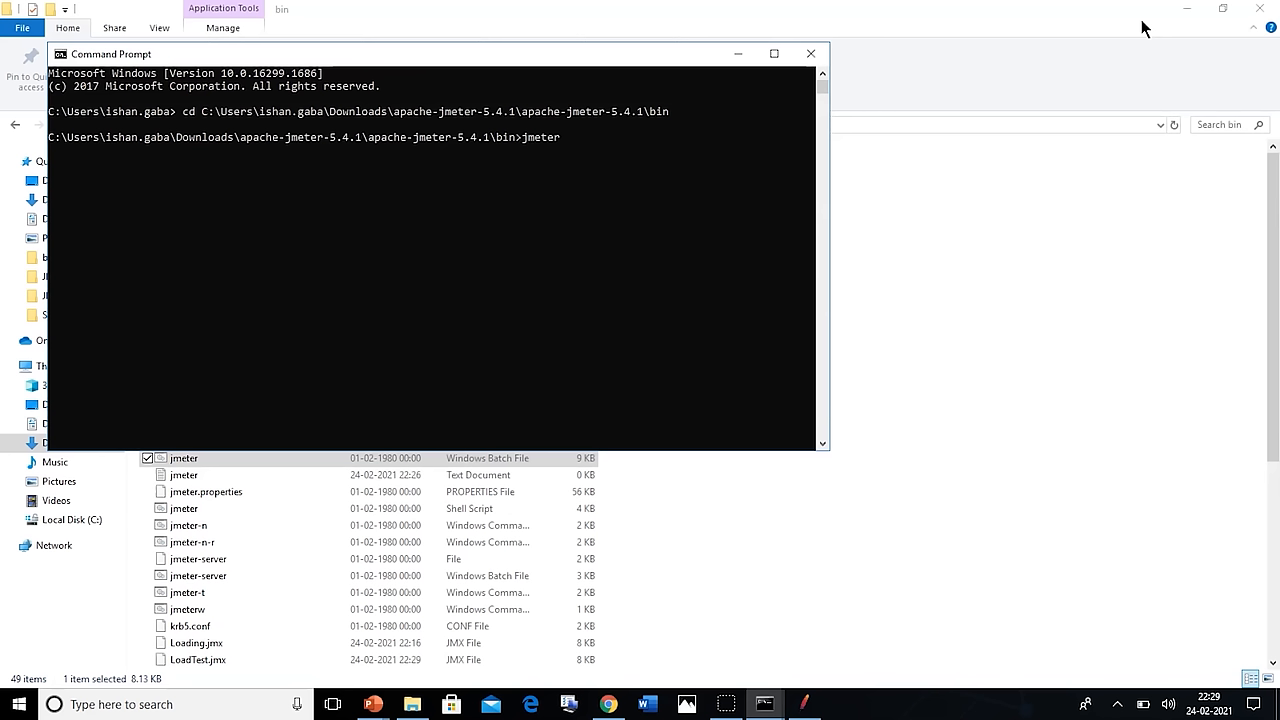
pyautogui.write('-n -t -l')
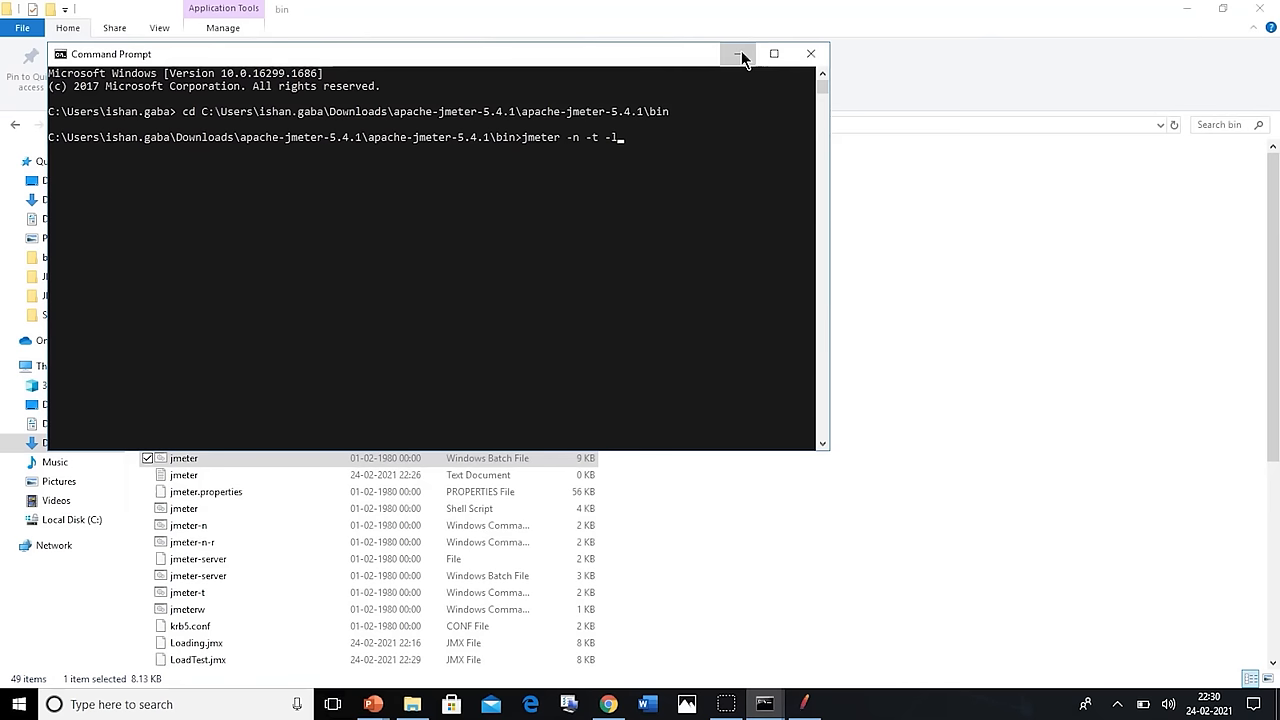
pyautogui.click(737, 54)
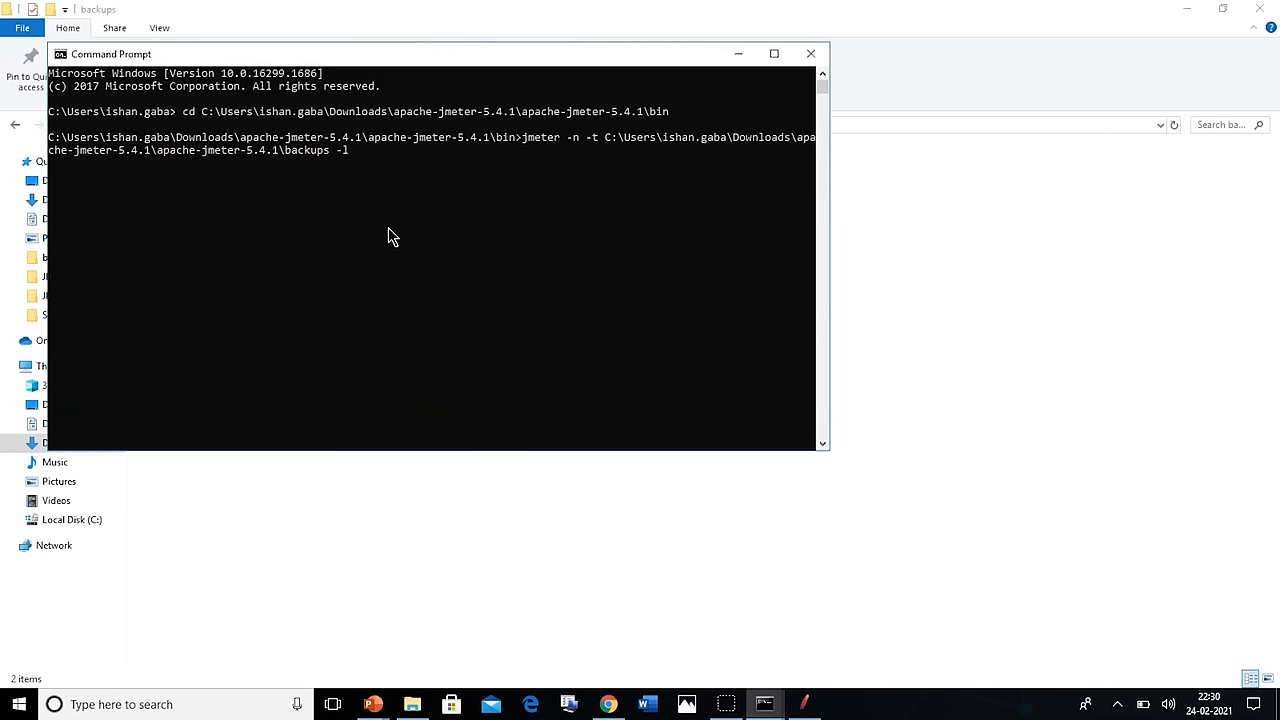
pyautogui.write('LoadTest-000001.')
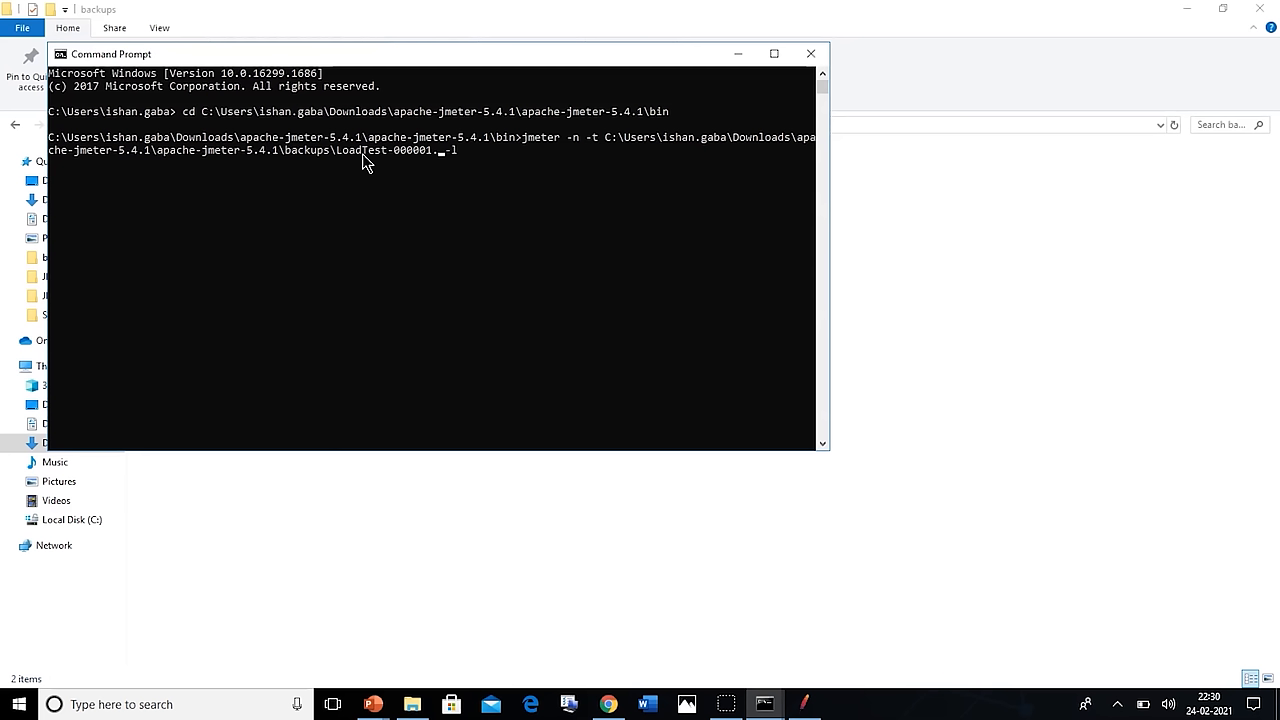
pyautogui.write('jmx')
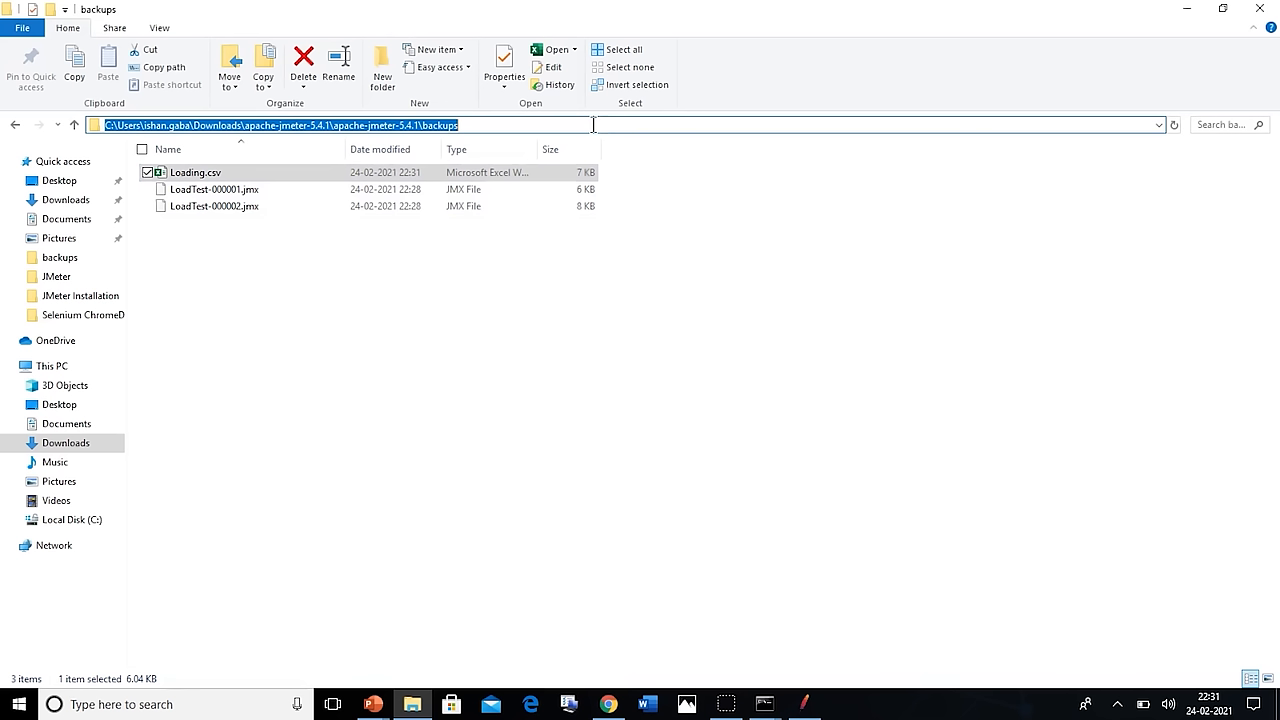
# Back in Command Prompt, run the test with results saved to the backups folder as Loading
pyautogui.press('alt+tab')
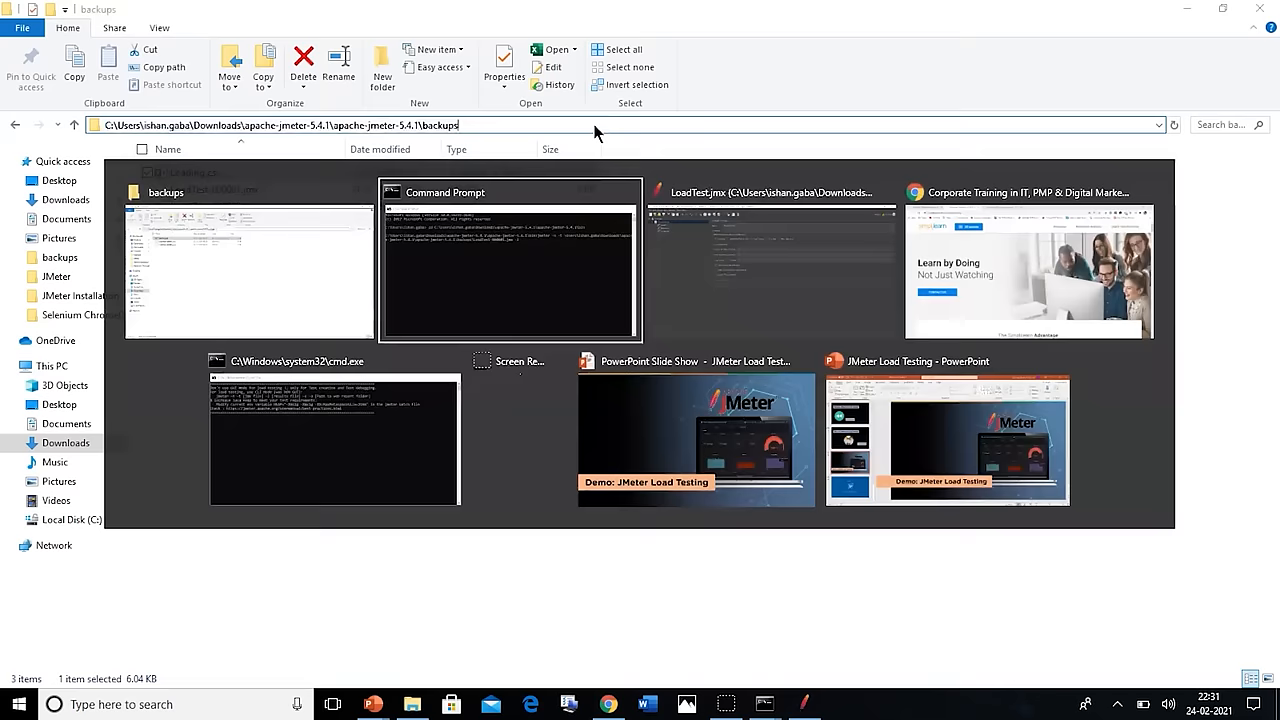
pyautogui.click(510, 260)
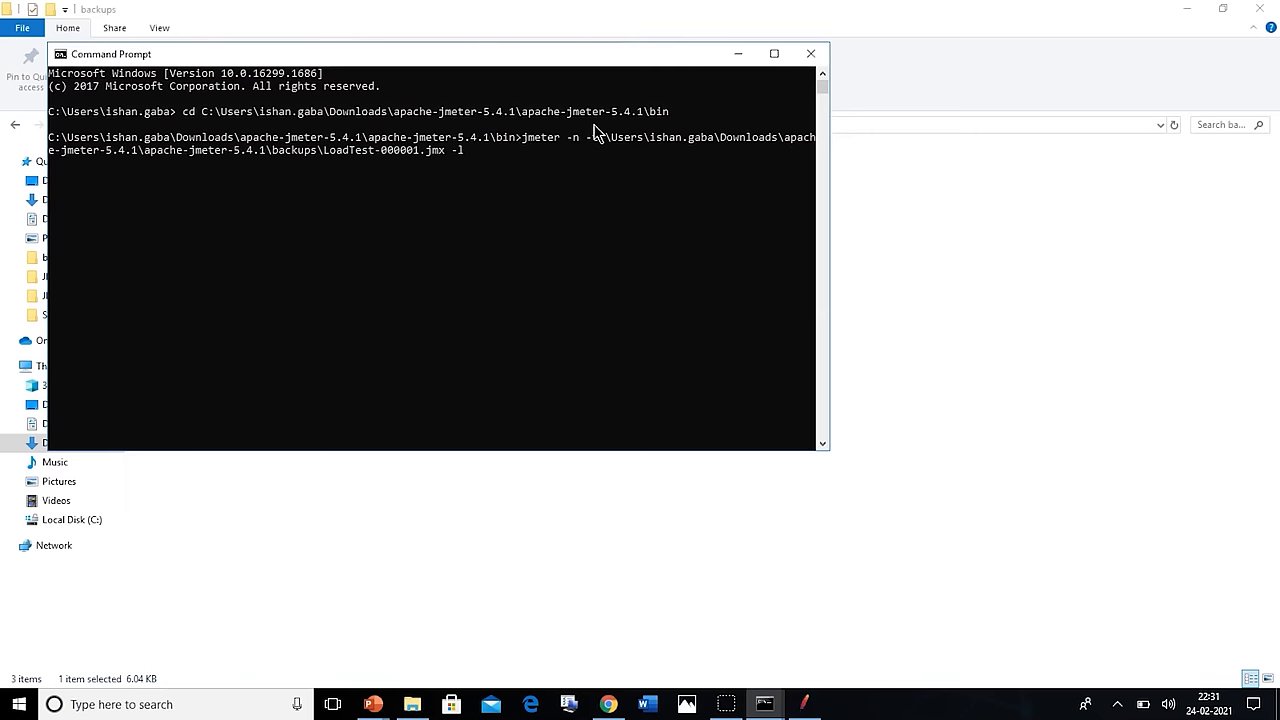
pyautogui.write('C:\\Users\\ishan.gaba\\Downloads\\apache-jmeter-5.4.1\\apache-jmeter-5.4.1\\backups\\Loading.csv')
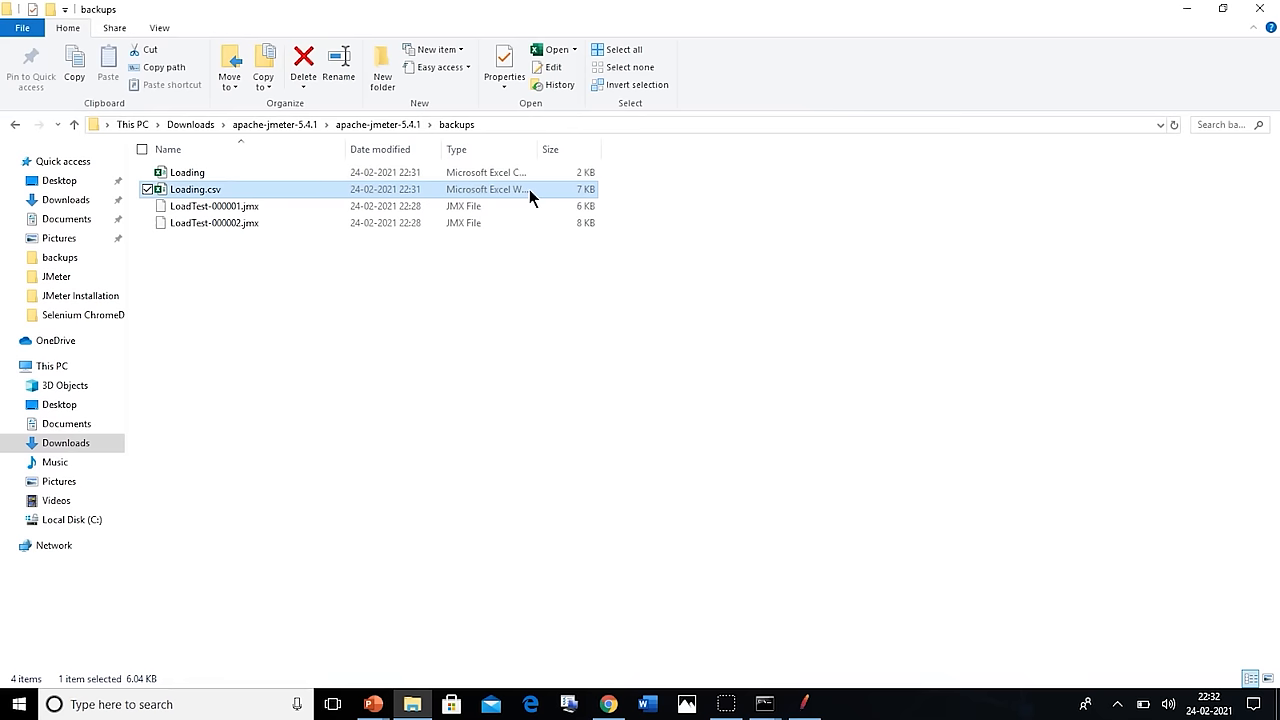
# Open Loading.csv from the JMeter backups folder in Excel
pyautogui.doubleClick(196, 189)
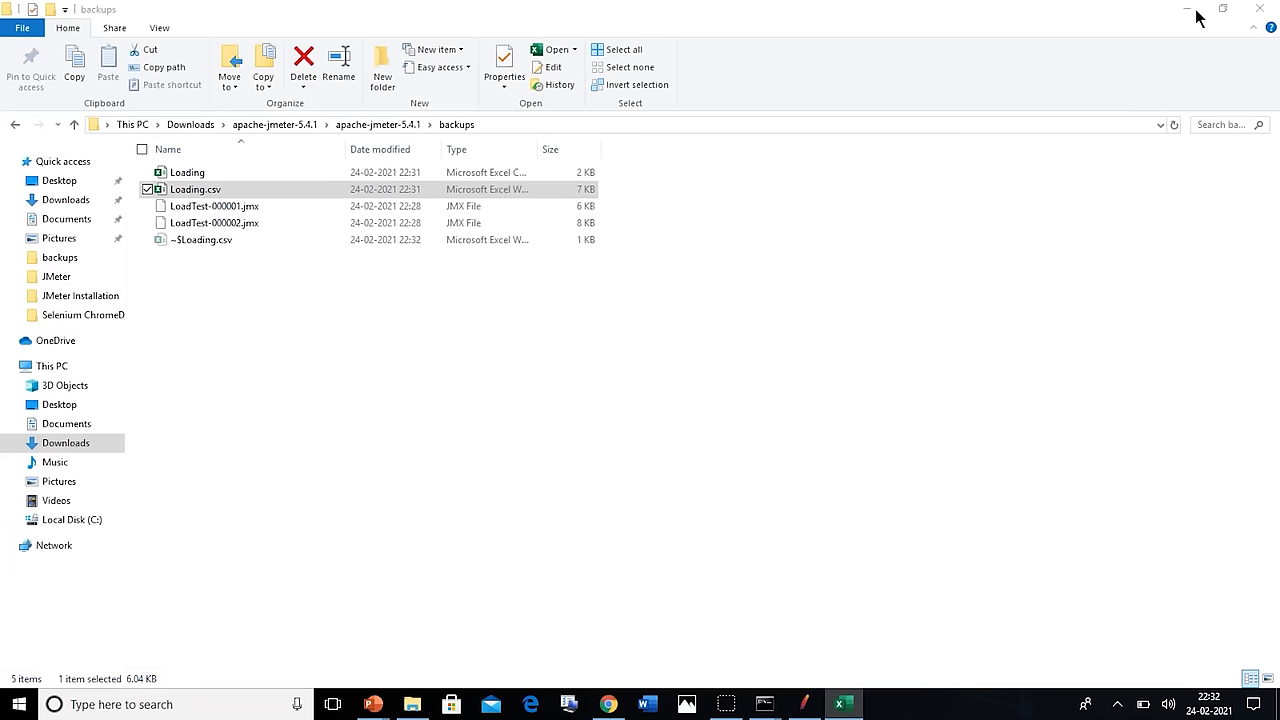
pyautogui.doubleClick(195, 189)
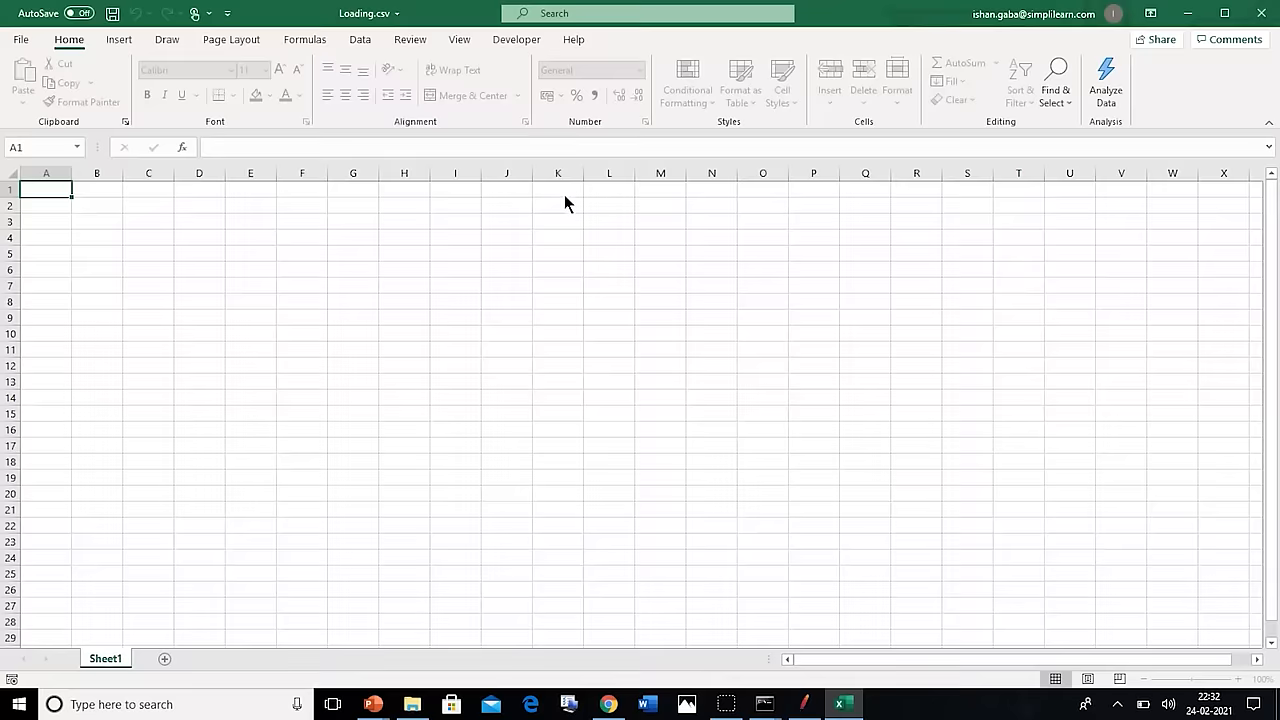